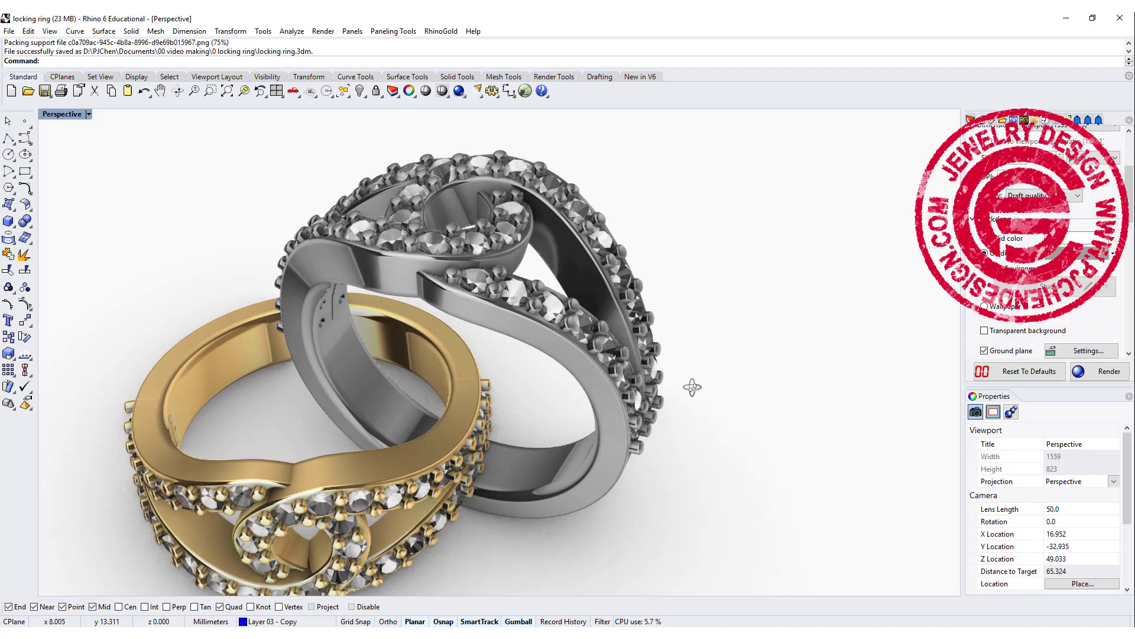
Step: Start the half-circle arc on the vertical axis and maximize the Top viewport
{"action": "left_click_drag", "start_coordinate": [692, 388], "coordinate": [579, 434]}
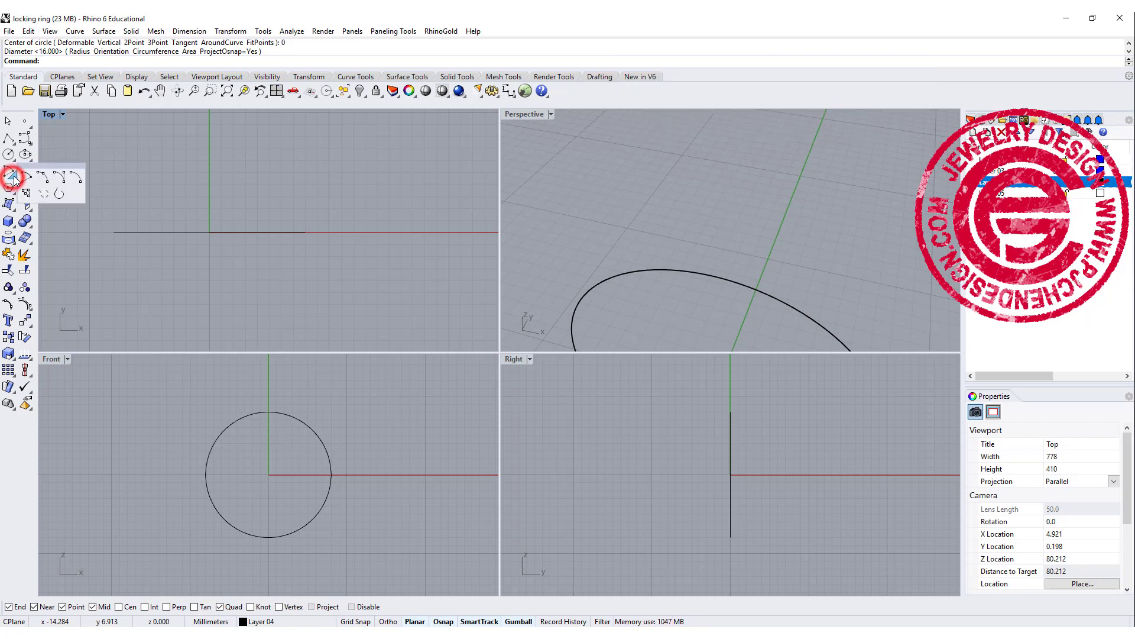
{"action": "mouse_move", "coordinate": [27, 180]}
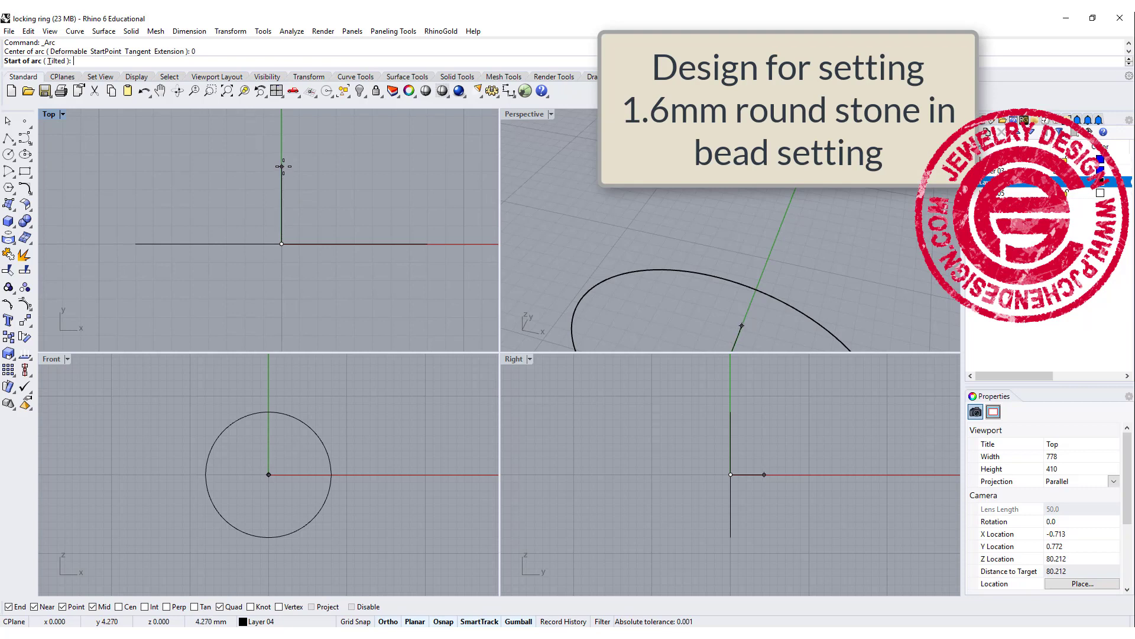
{"action": "left_click", "coordinate": [282, 167]}
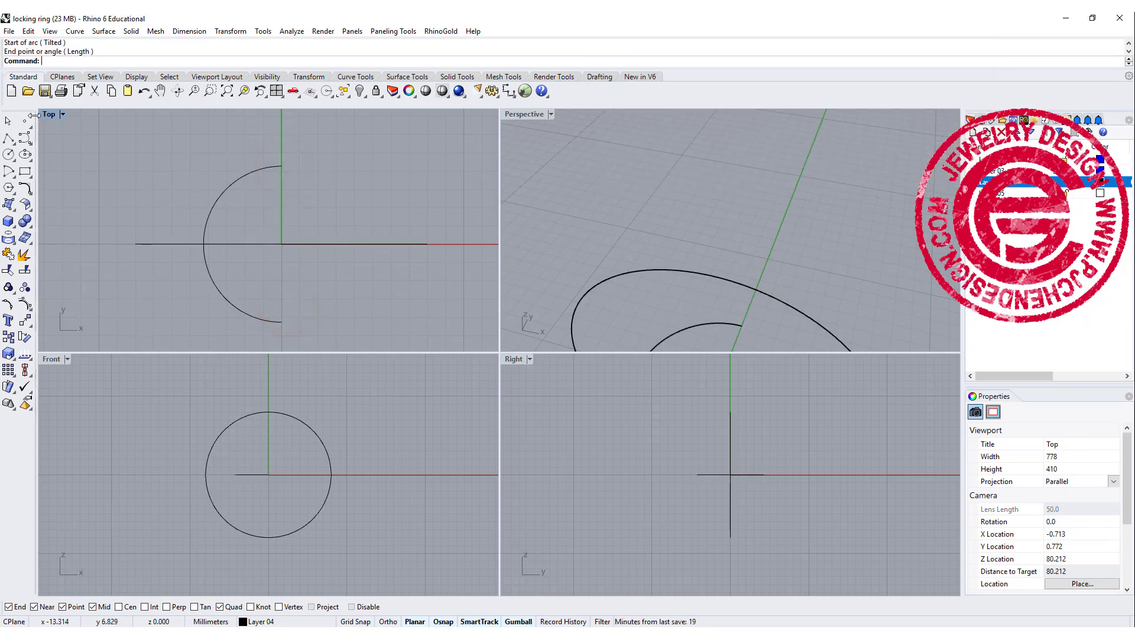
{"action": "double_click", "coordinate": [50, 114]}
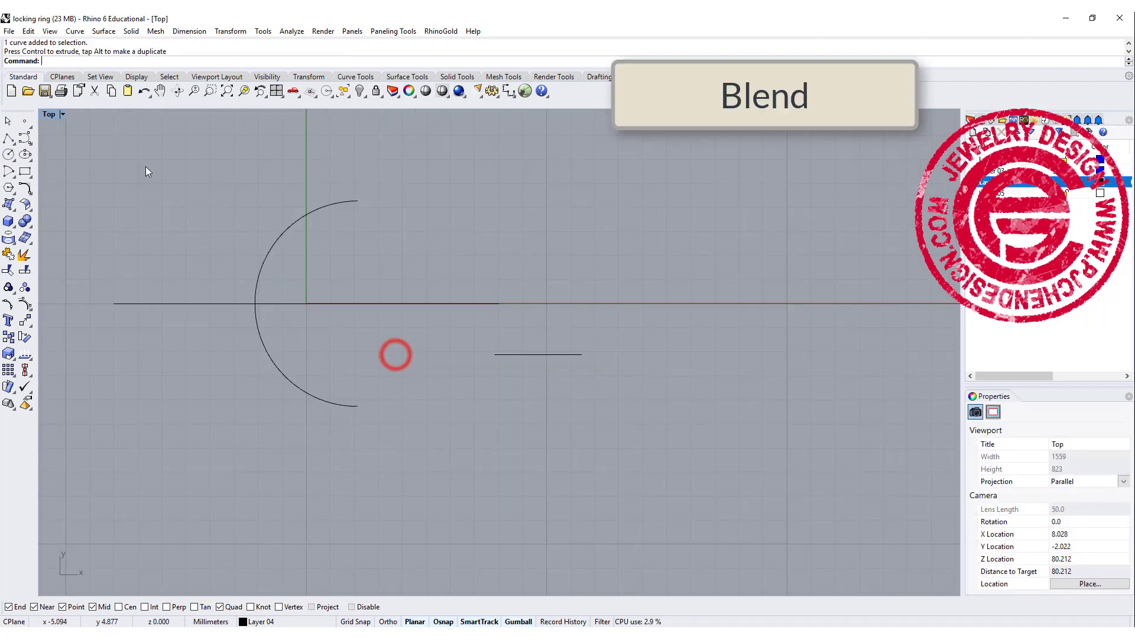
Step: Blend the arc tangentially into the line and mirror the result across the axis
{"action": "left_click", "coordinate": [10, 190]}
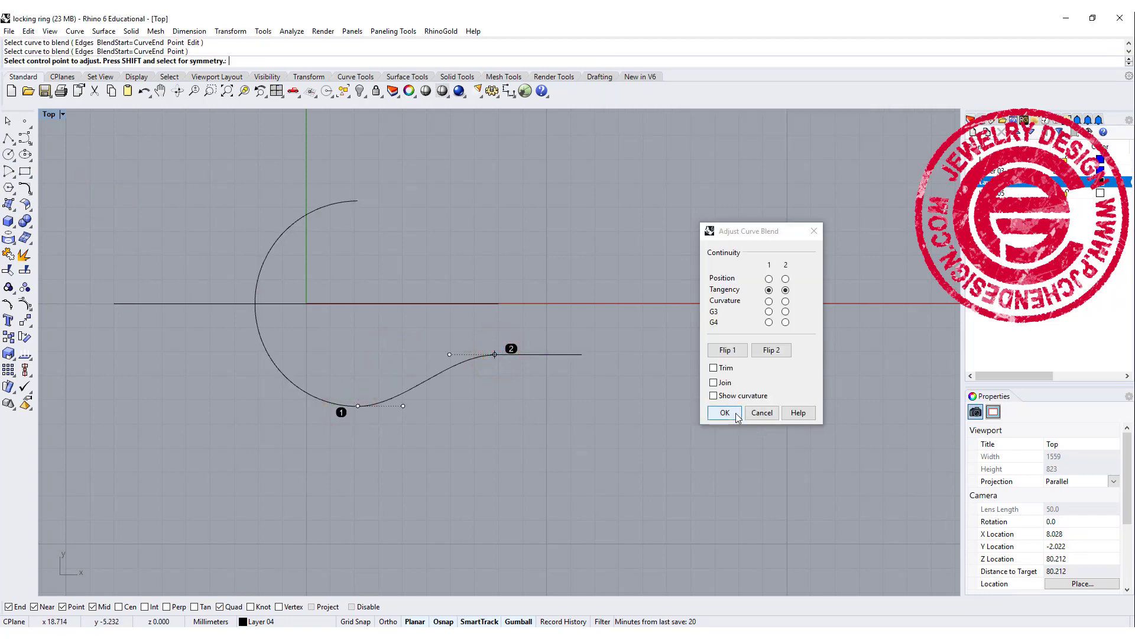
{"action": "left_click", "coordinate": [722, 413]}
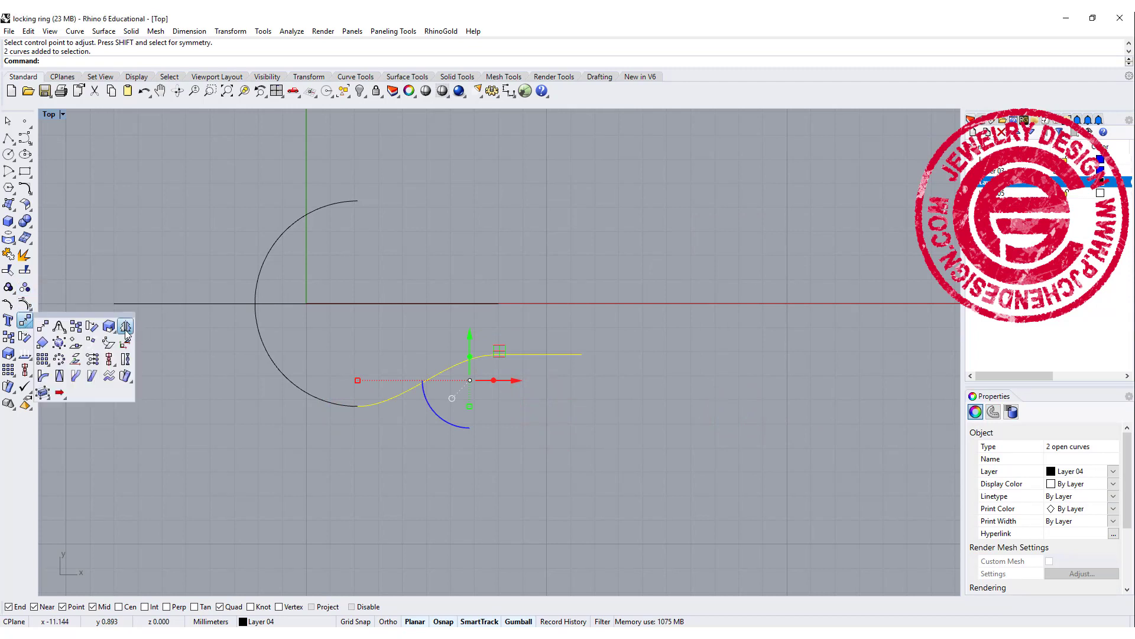
{"action": "left_click", "coordinate": [125, 327]}
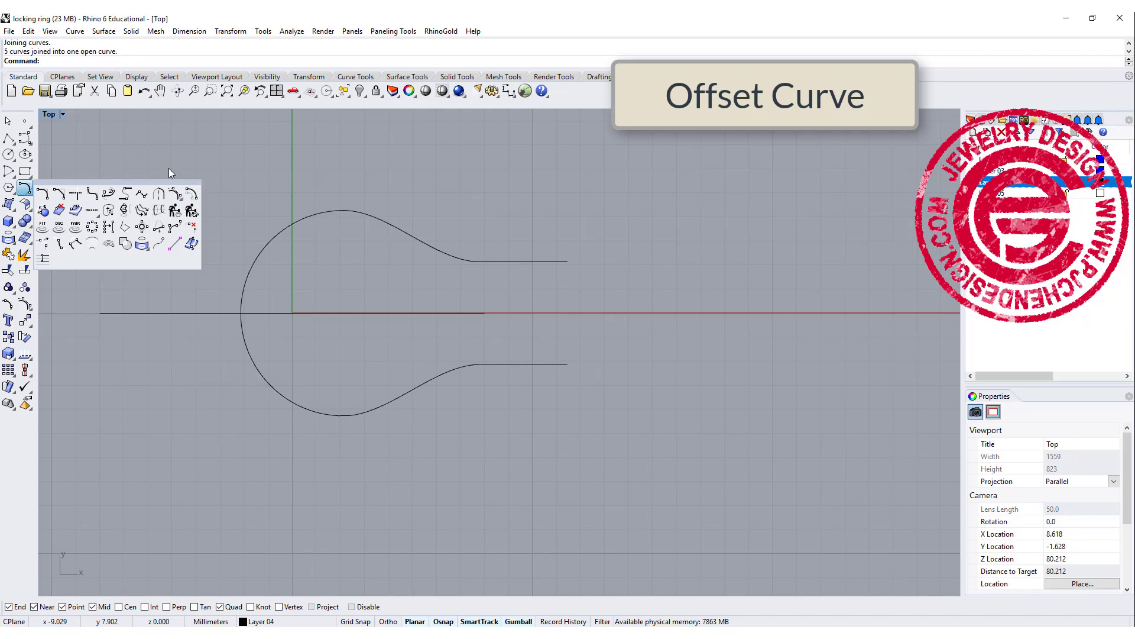
{"action": "mouse_move", "coordinate": [192, 193]}
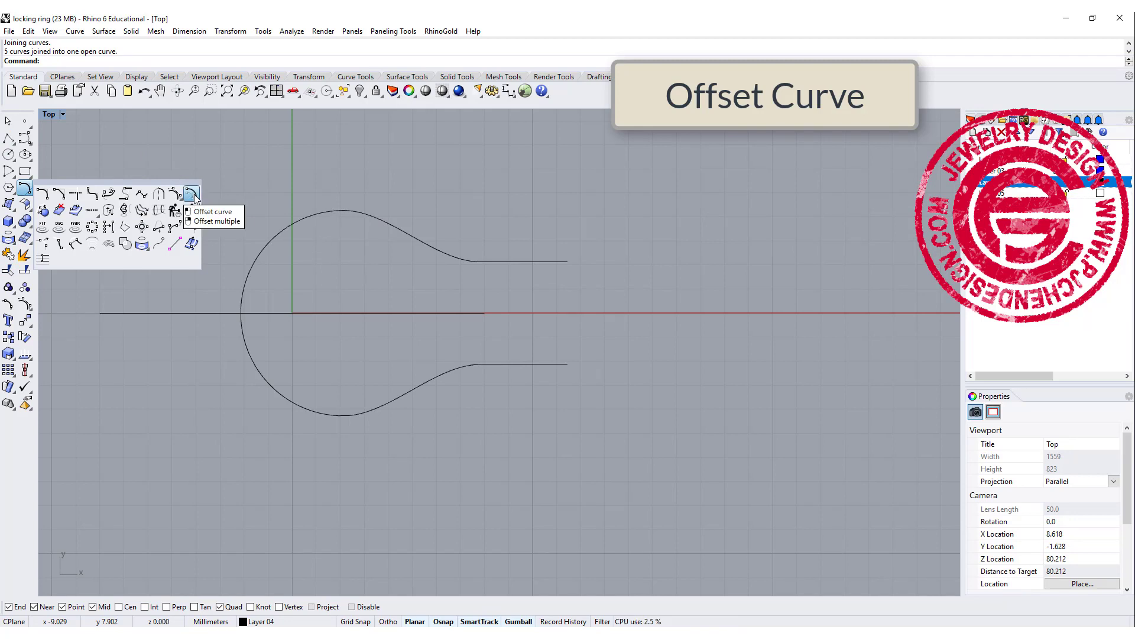
Step: Offset the teardrop curve 2 mm inward, then maximize the Perspective viewport
{"action": "left_click", "coordinate": [193, 193]}
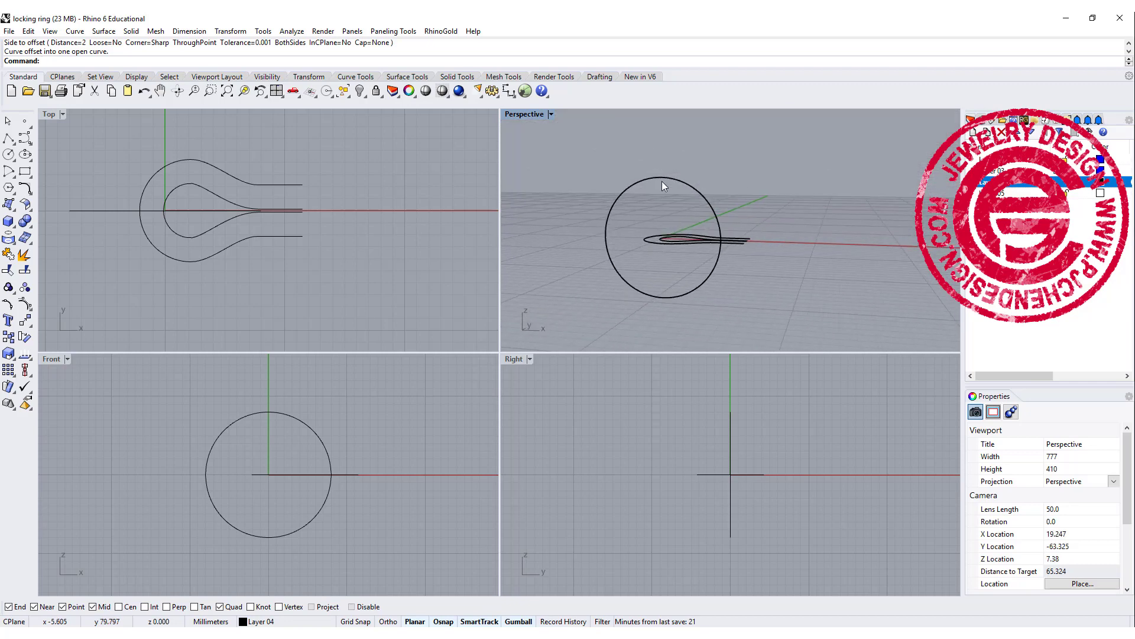
{"action": "double_click", "coordinate": [524, 114]}
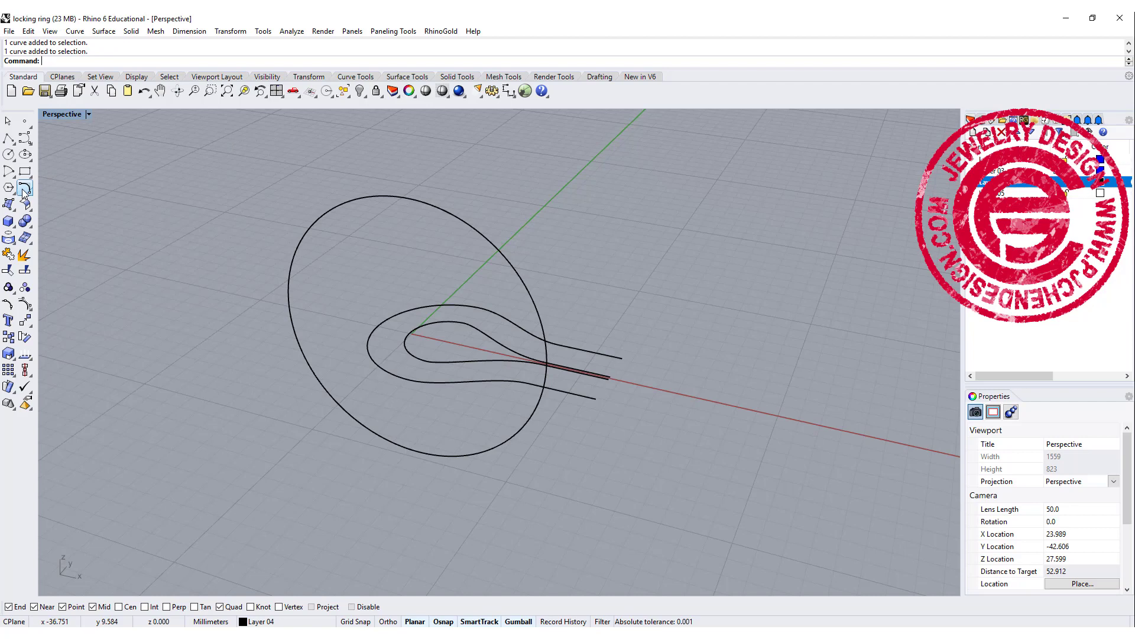
Step: Wrap a teardrop outline around the ring circle with Crv2View and inspect it from the side
{"action": "left_click", "coordinate": [23, 187]}
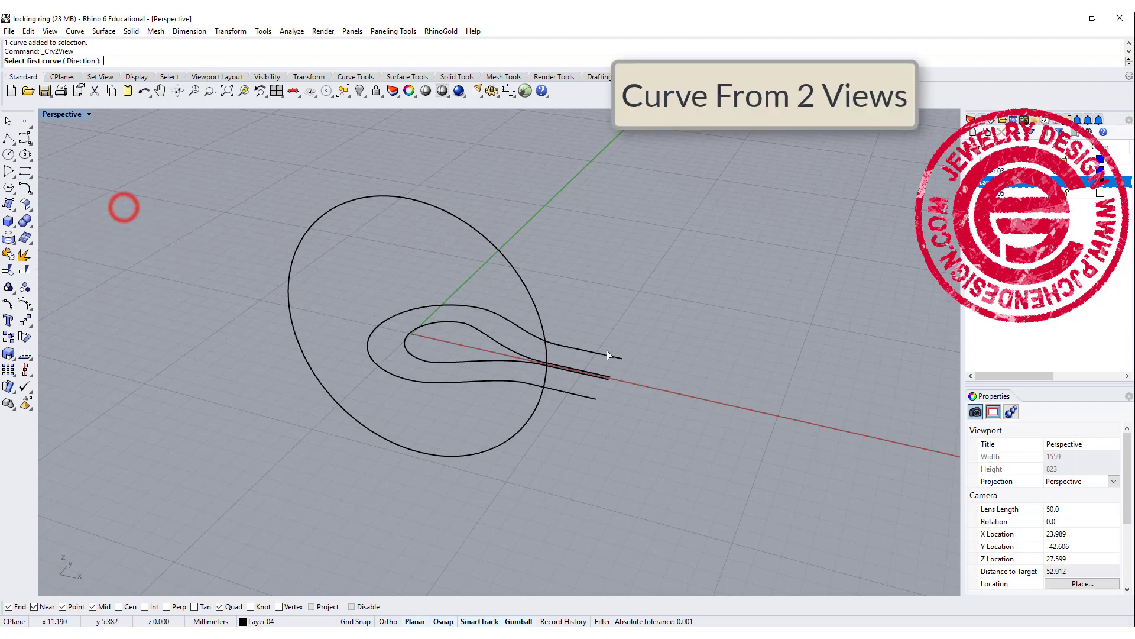
{"action": "left_click", "coordinate": [520, 284]}
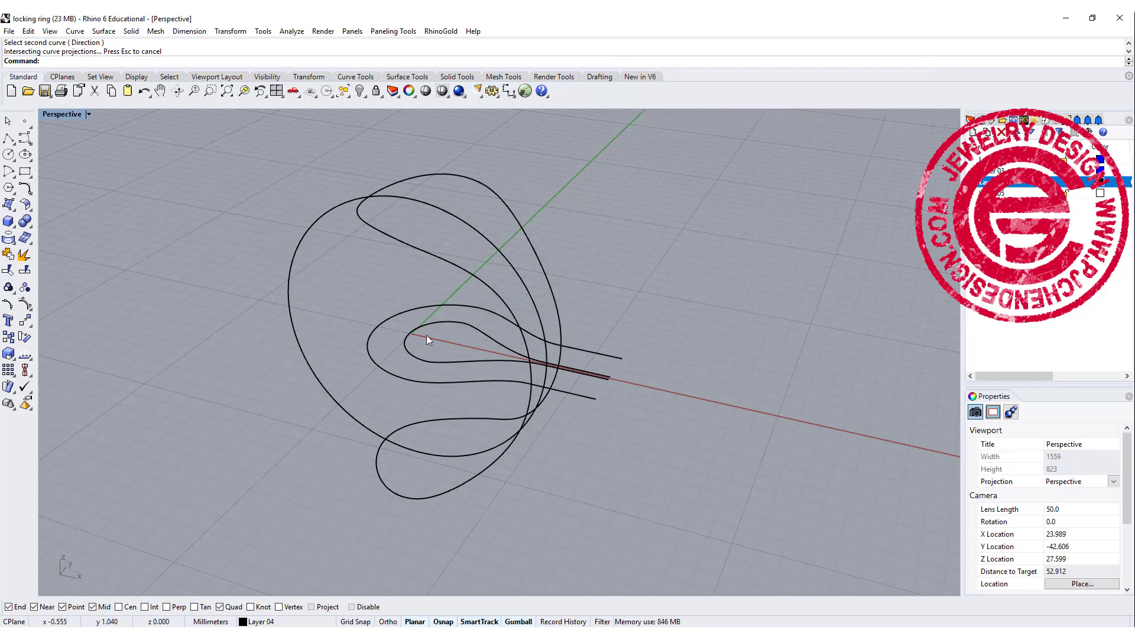
{"action": "left_click", "coordinate": [434, 322]}
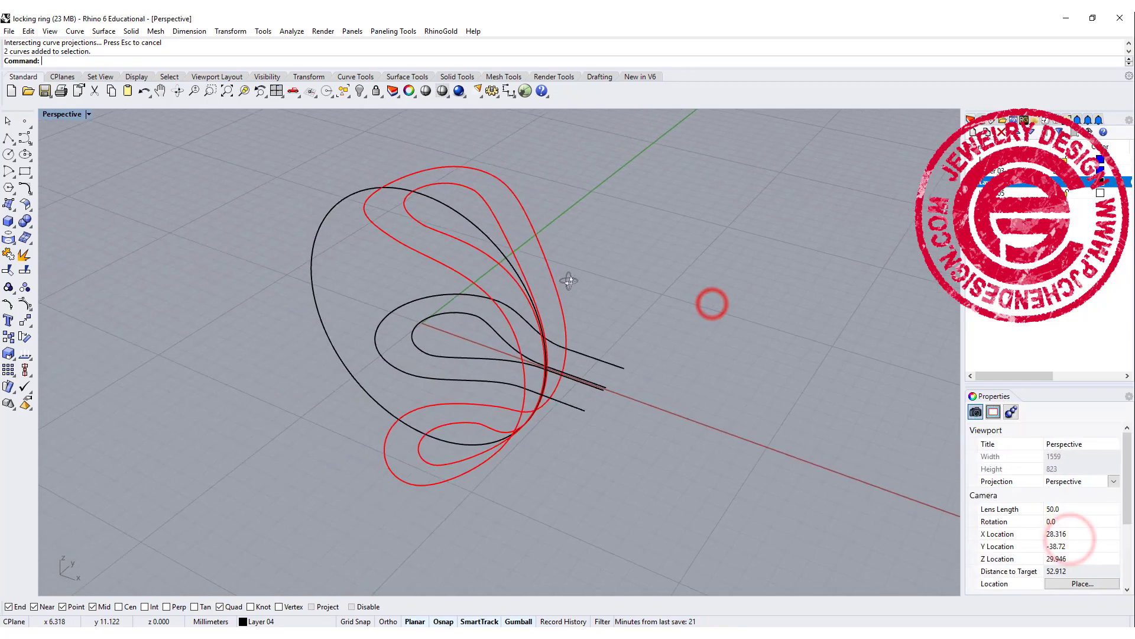
{"action": "left_click_drag", "start_coordinate": [569, 281], "coordinate": [641, 285]}
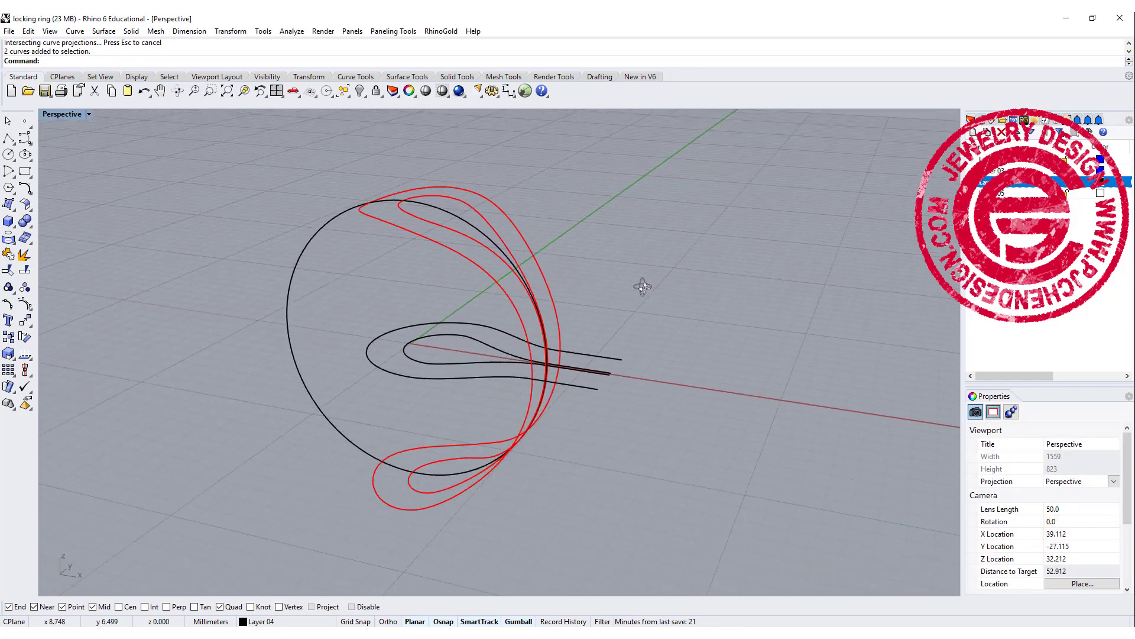
{"action": "left_click_drag", "start_coordinate": [641, 285], "coordinate": [470, 383]}
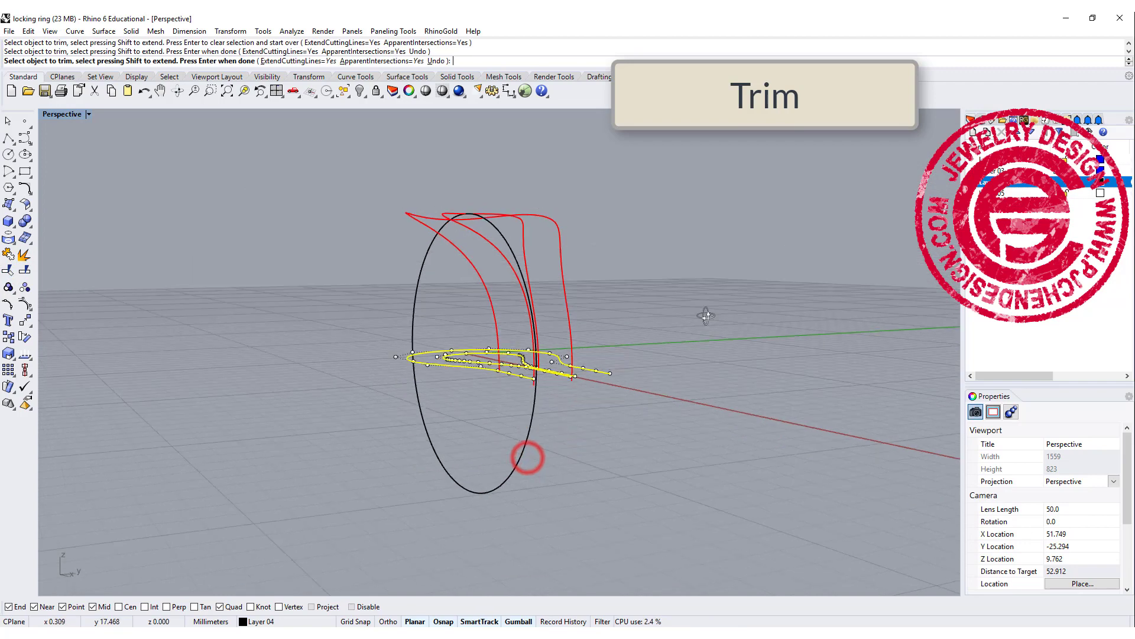
Step: Trim away the lower parts of the wrapped curves
{"action": "left_click_drag", "start_coordinate": [706, 314], "coordinate": [507, 392]}
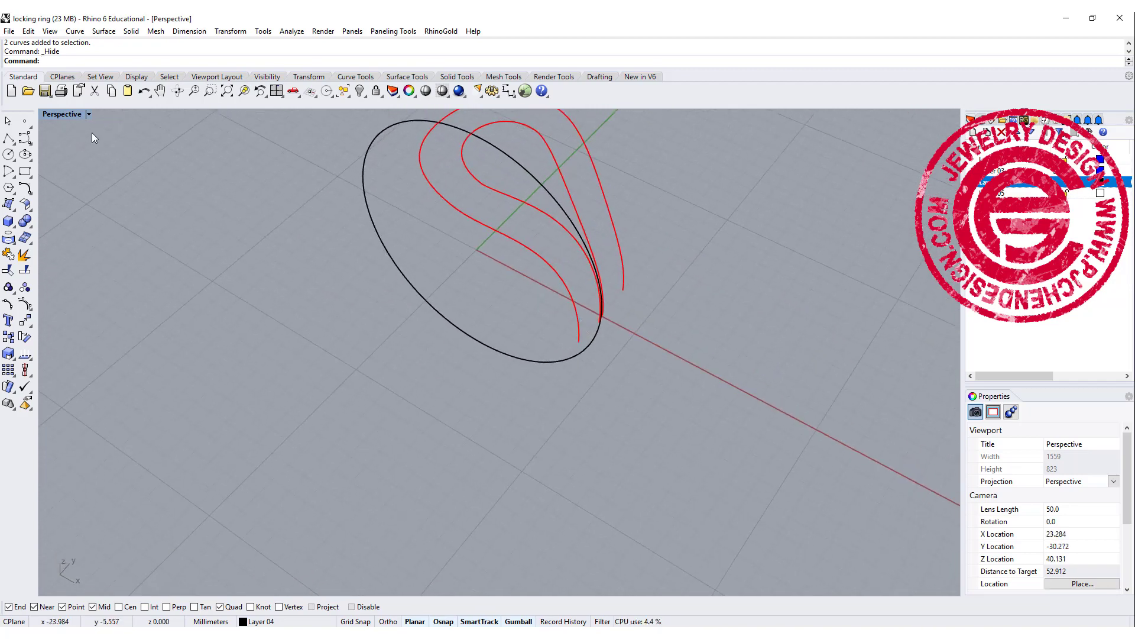
{"action": "mouse_move", "coordinate": [23, 173]}
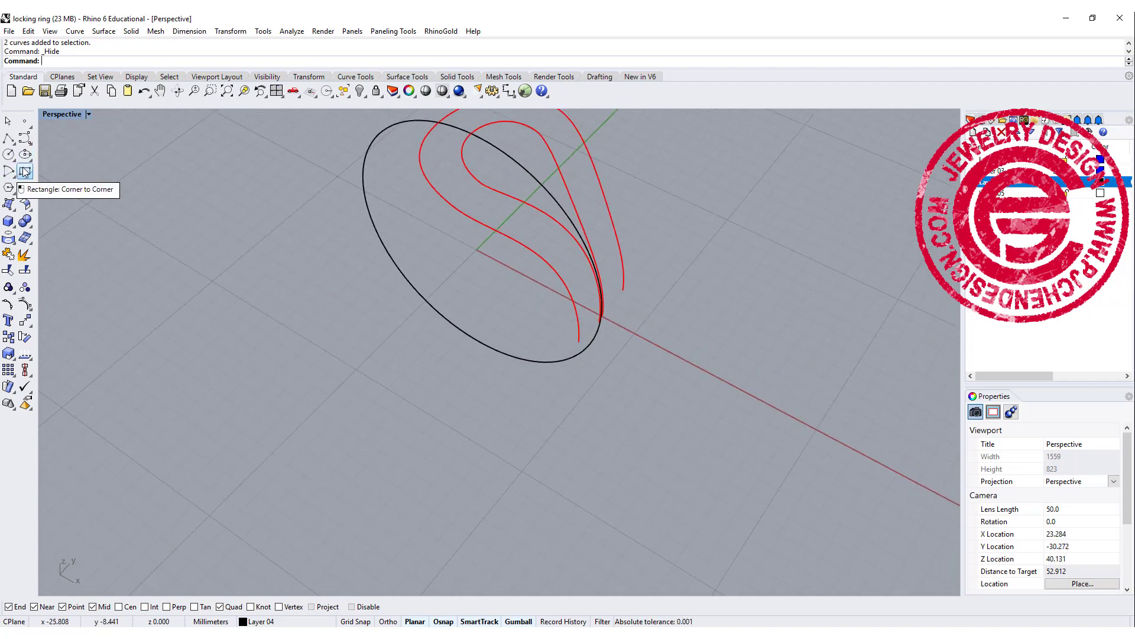
Step: Draw a square profile at the curve ends and copy it to the other side
{"action": "left_click", "coordinate": [24, 172]}
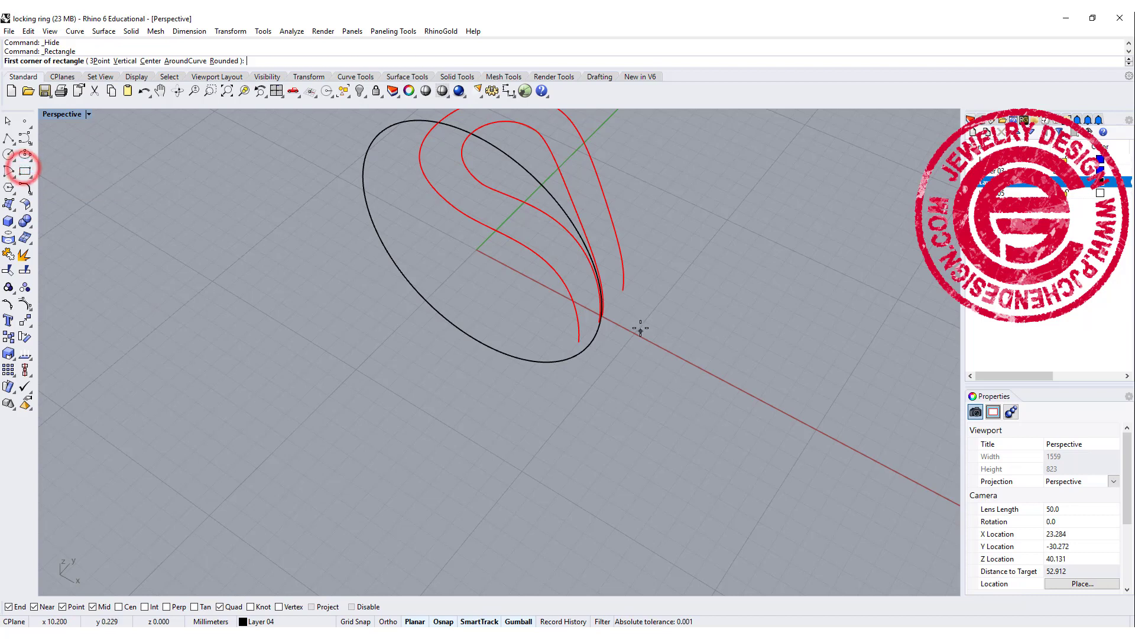
{"action": "left_click", "coordinate": [605, 308]}
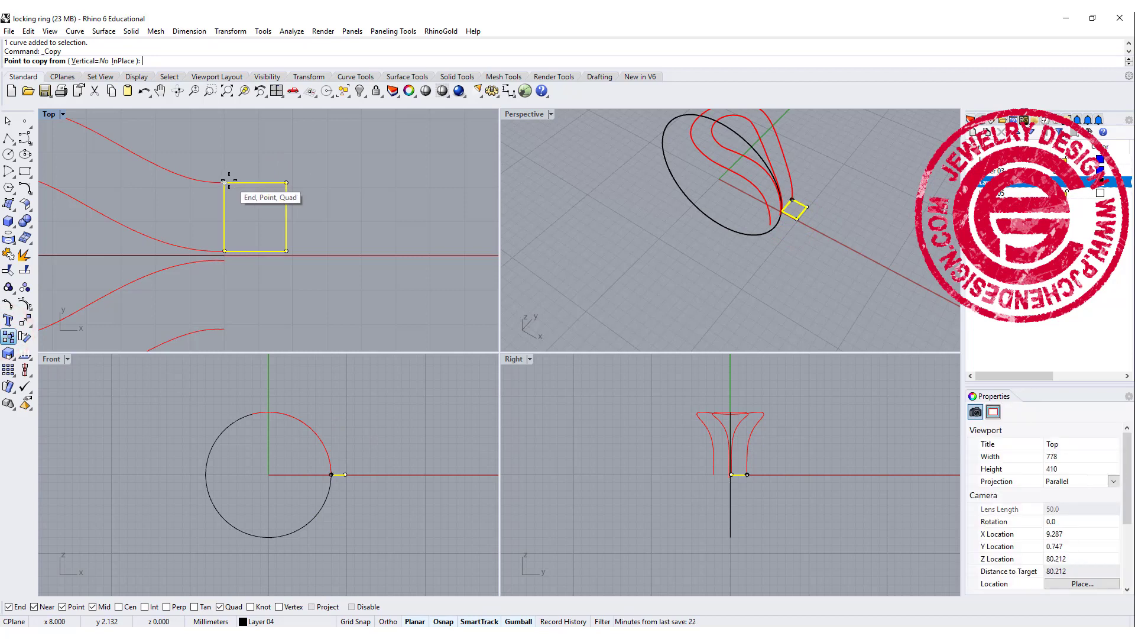
{"action": "left_click", "coordinate": [252, 276]}
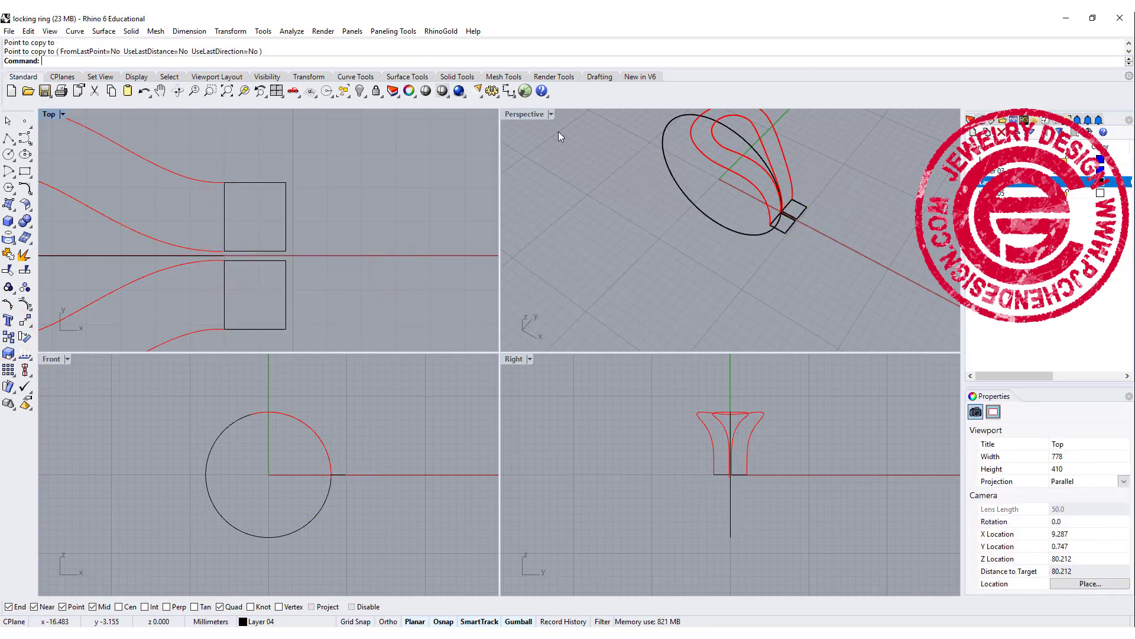
{"action": "double_click", "coordinate": [524, 113]}
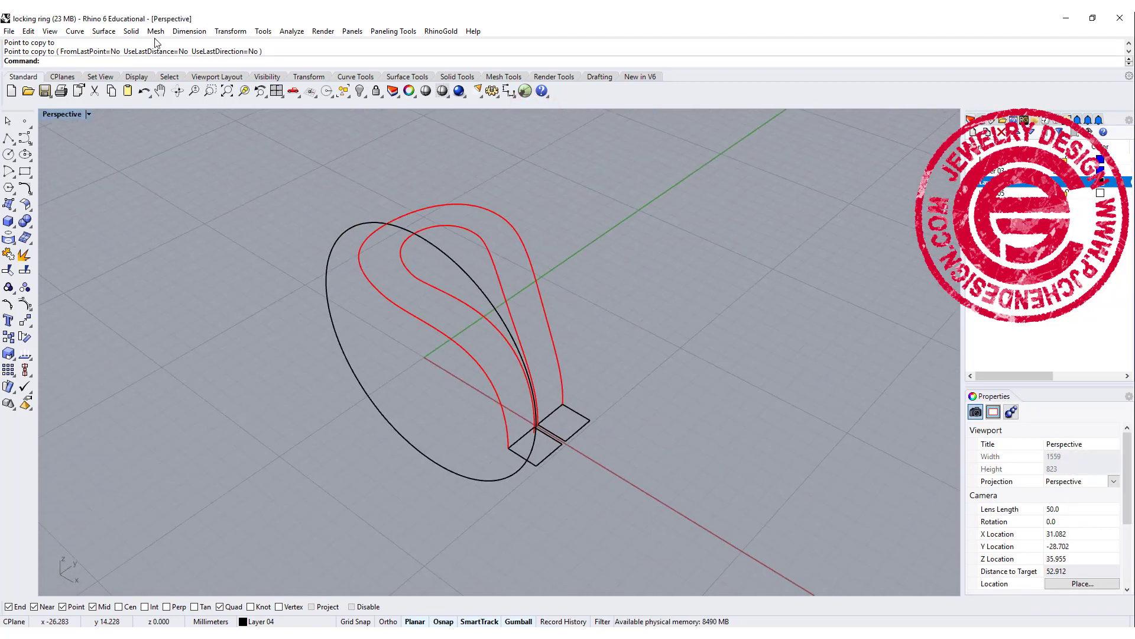
{"action": "left_click", "coordinate": [103, 31]}
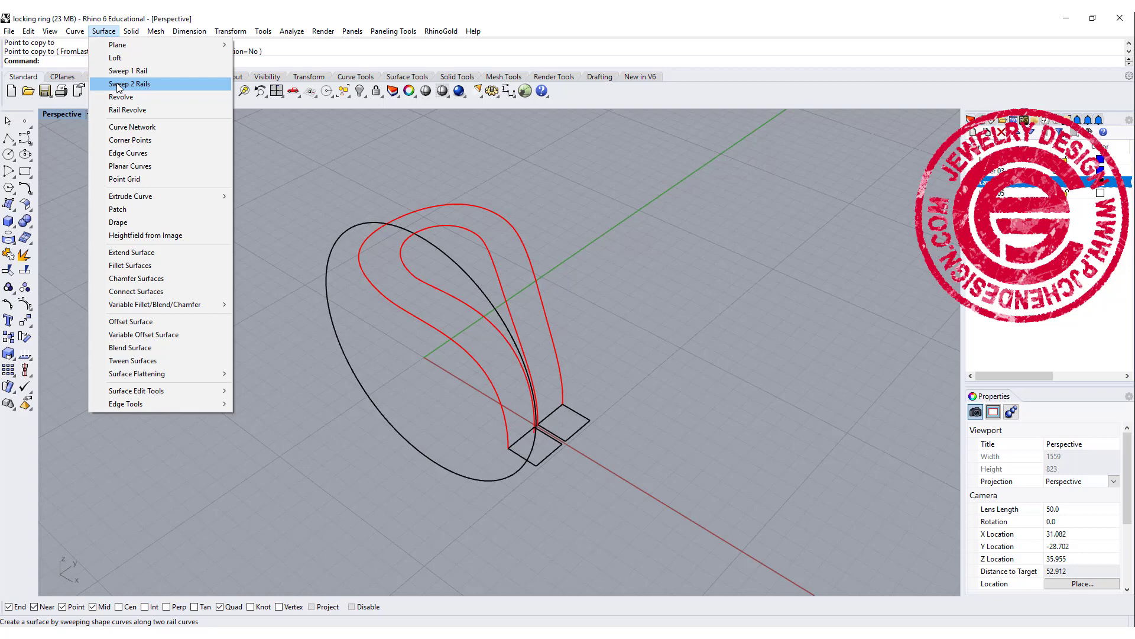
Step: Sweep the square cross-section along the two wrapped rails and inspect the shank
{"action": "left_click", "coordinate": [130, 83]}
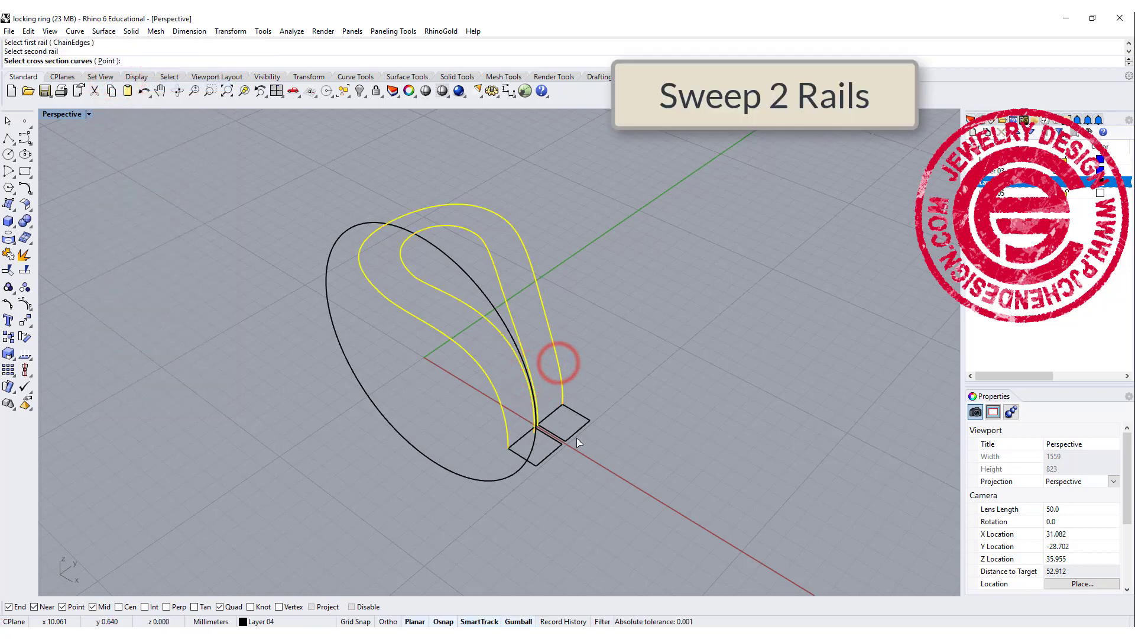
{"action": "left_click", "coordinate": [554, 455]}
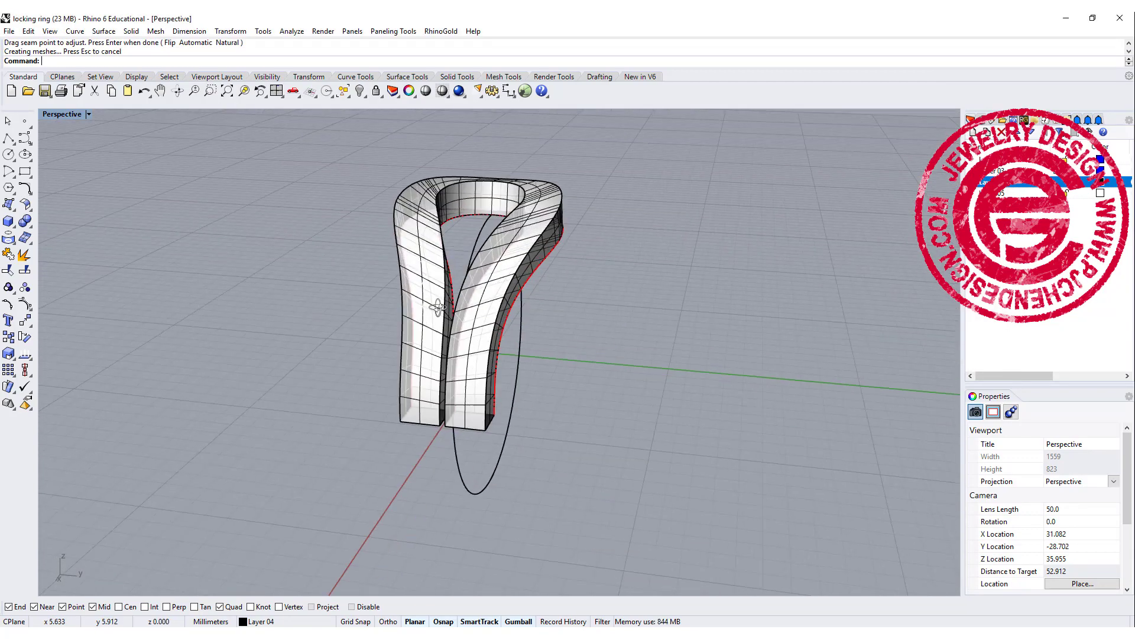
{"action": "left_click_drag", "start_coordinate": [438, 304], "coordinate": [706, 292]}
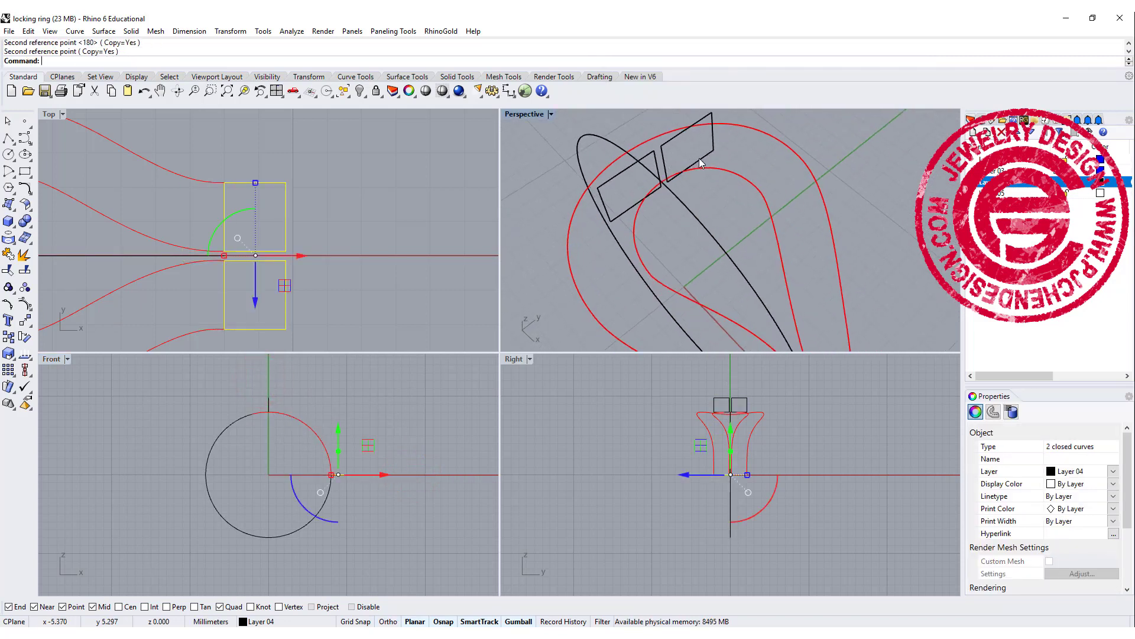
Step: Copy the squares from a reference point and rotate the swept half 180° as a copy
{"action": "left_click", "coordinate": [18, 321]}
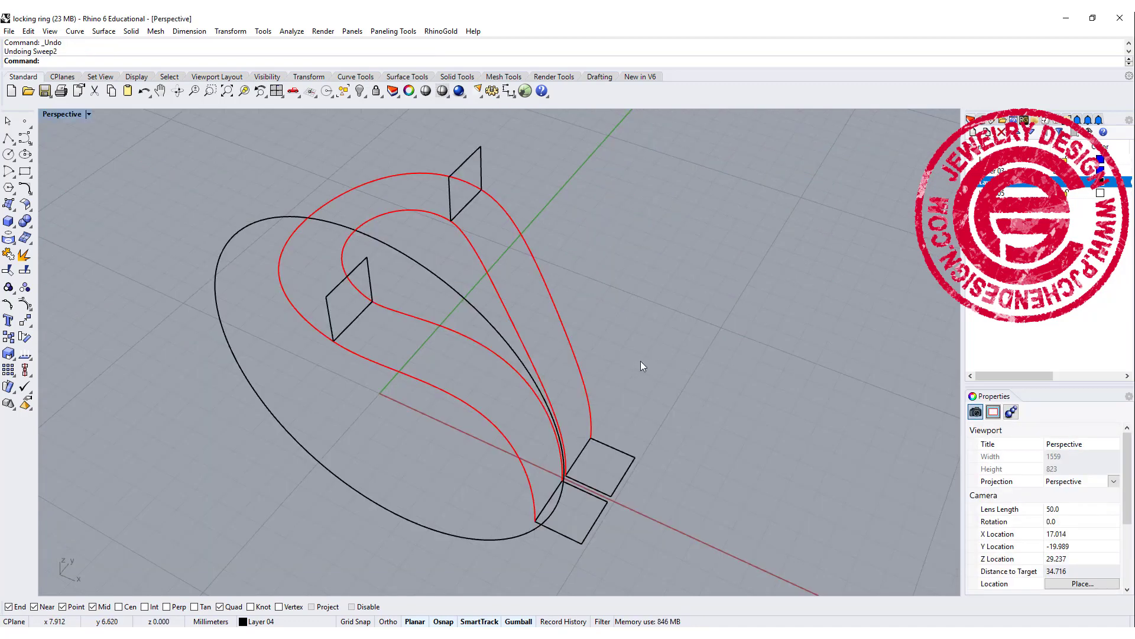
{"action": "mouse_move", "coordinate": [103, 31]}
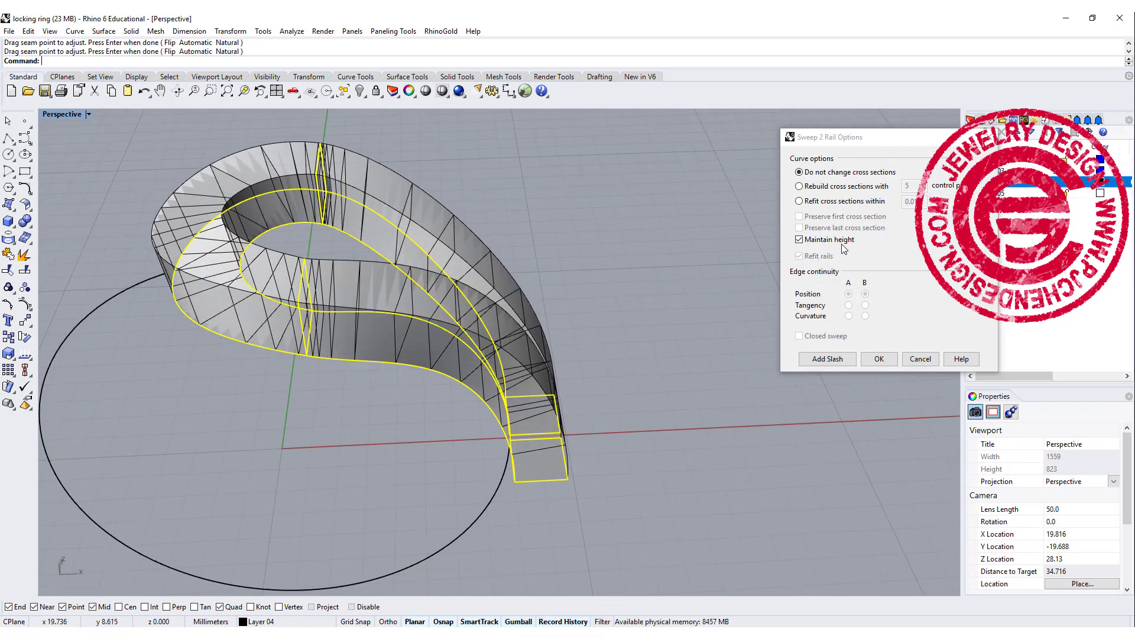
{"action": "left_click", "coordinate": [879, 359]}
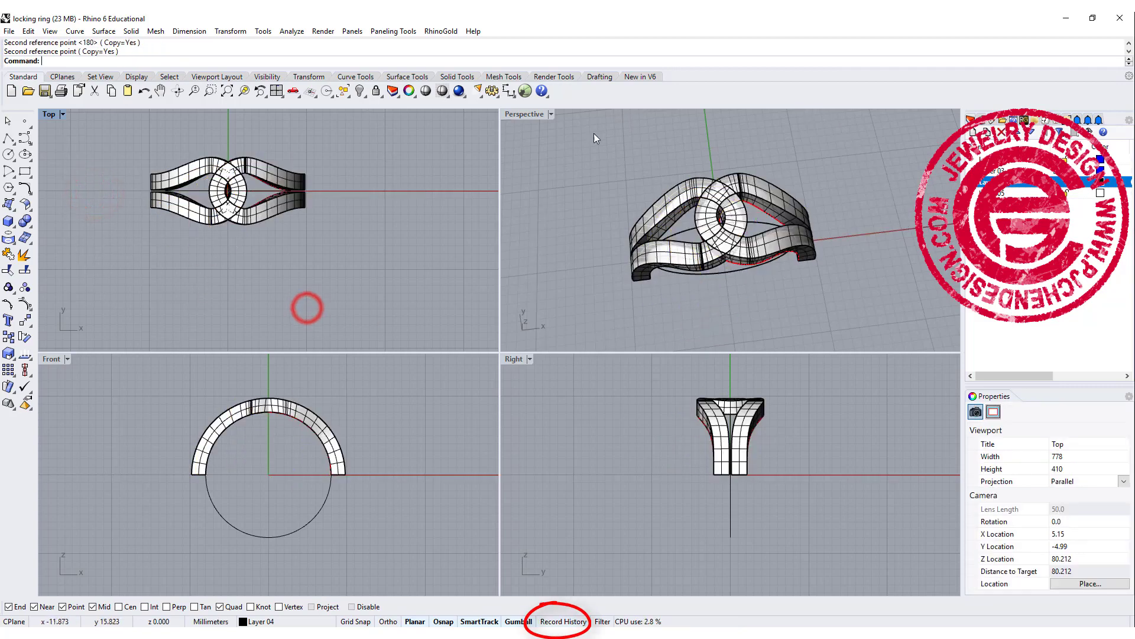
Step: Maximize Perspective, orbit to the side and select the shank-end section curves
{"action": "double_click", "coordinate": [524, 113]}
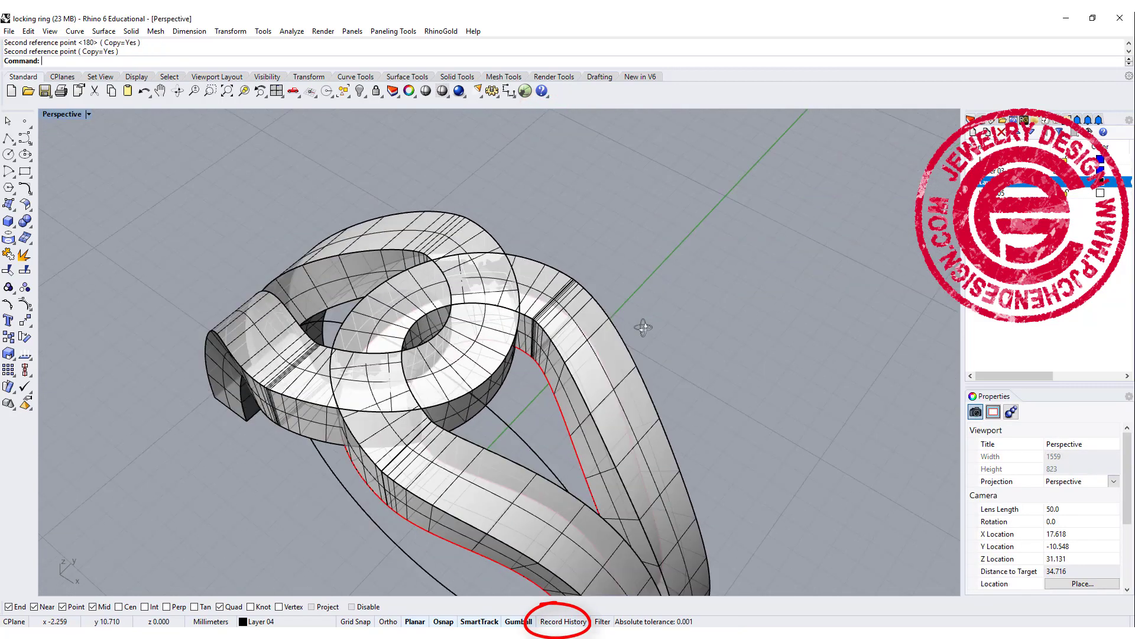
{"action": "left_click_drag", "start_coordinate": [644, 327], "coordinate": [430, 254]}
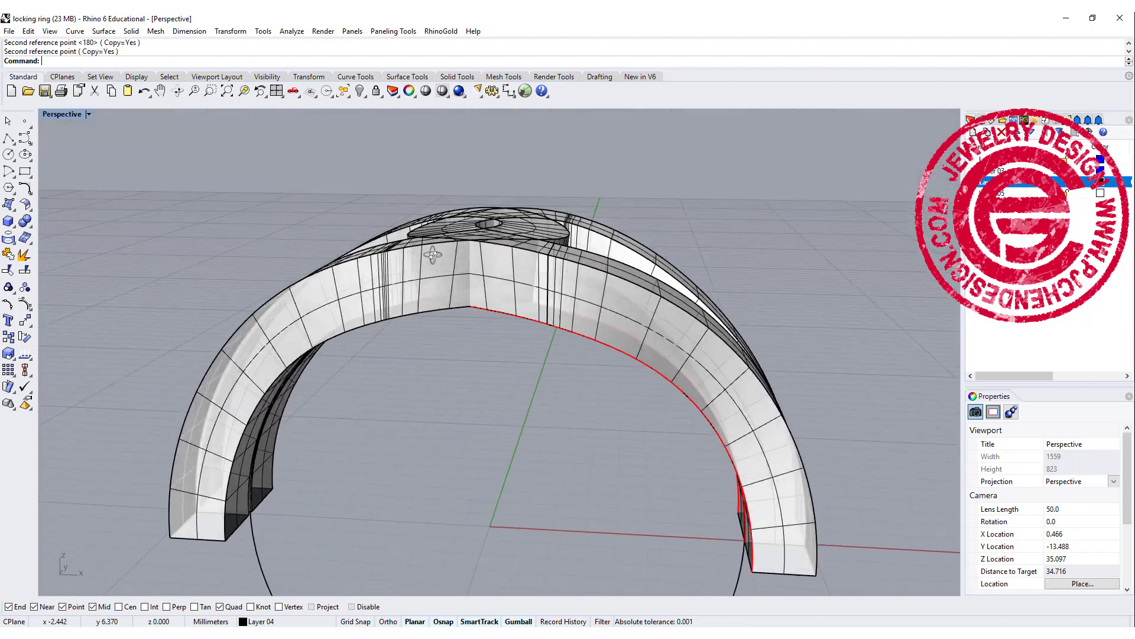
{"action": "left_click", "coordinate": [569, 252]}
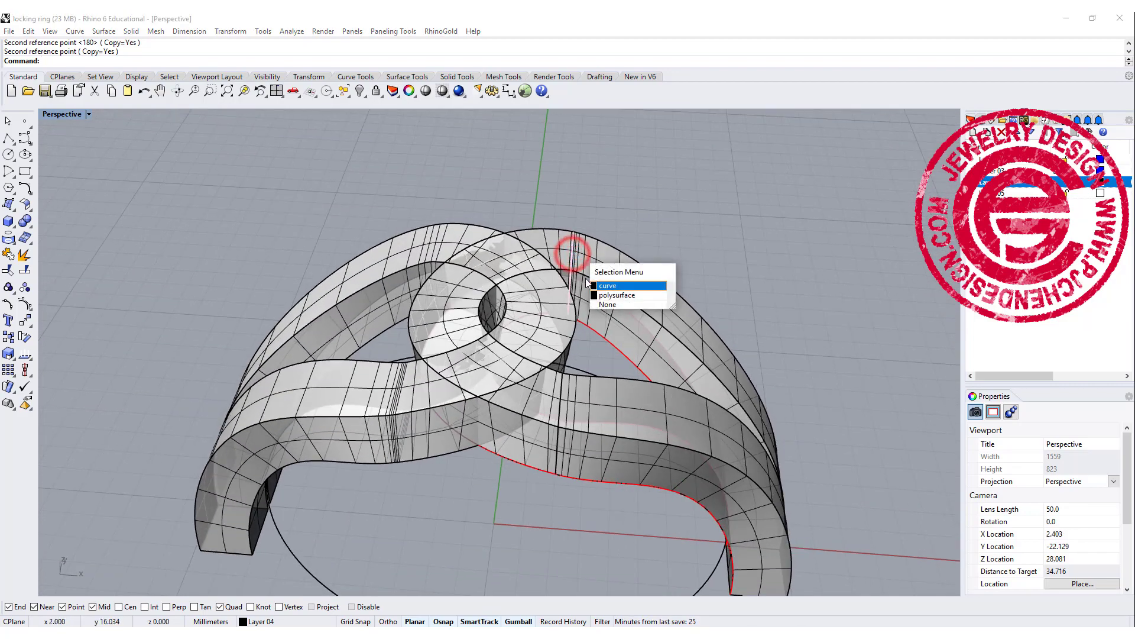
{"action": "left_click", "coordinate": [608, 285]}
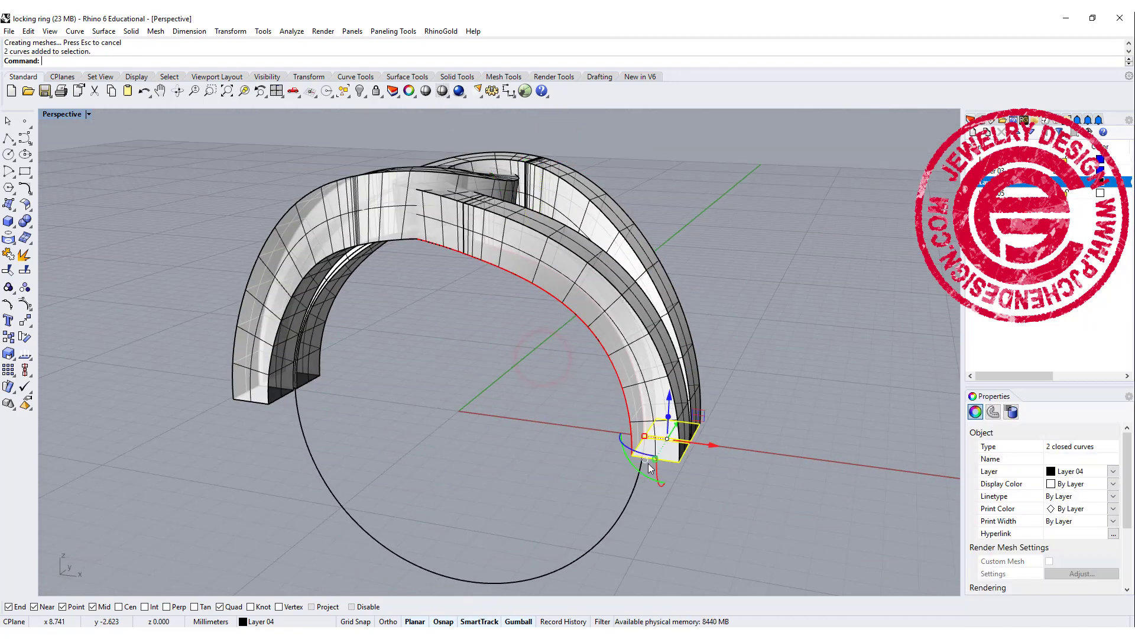
{"action": "mouse_move", "coordinate": [621, 528]}
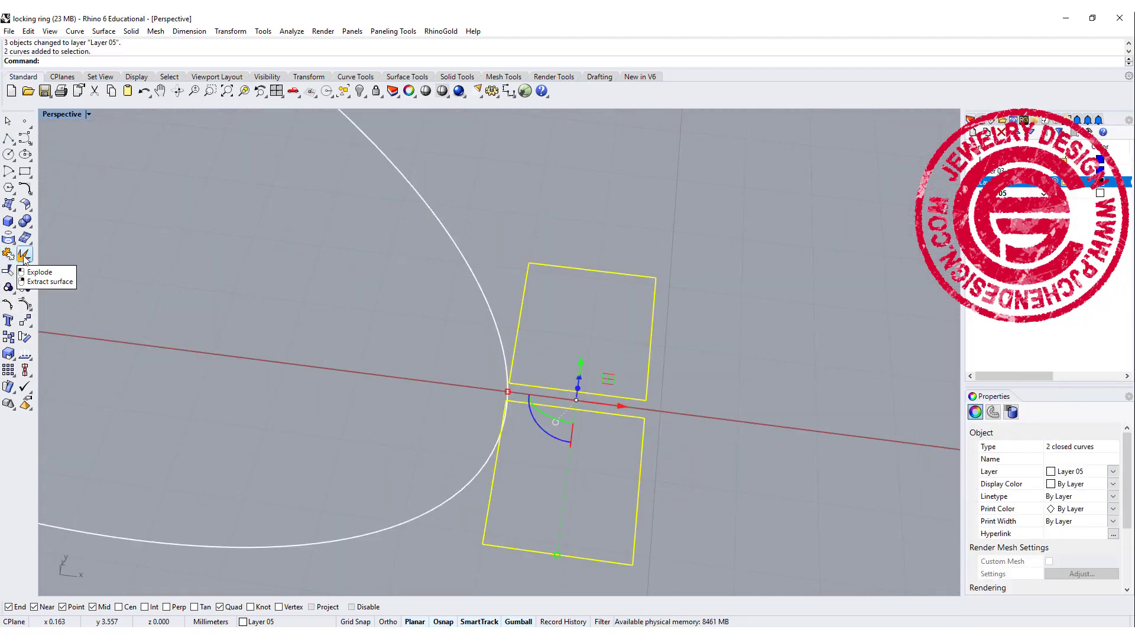
Step: Explode the two squares, connect them with polylines and join them into one tall rectangle
{"action": "left_click", "coordinate": [10, 254]}
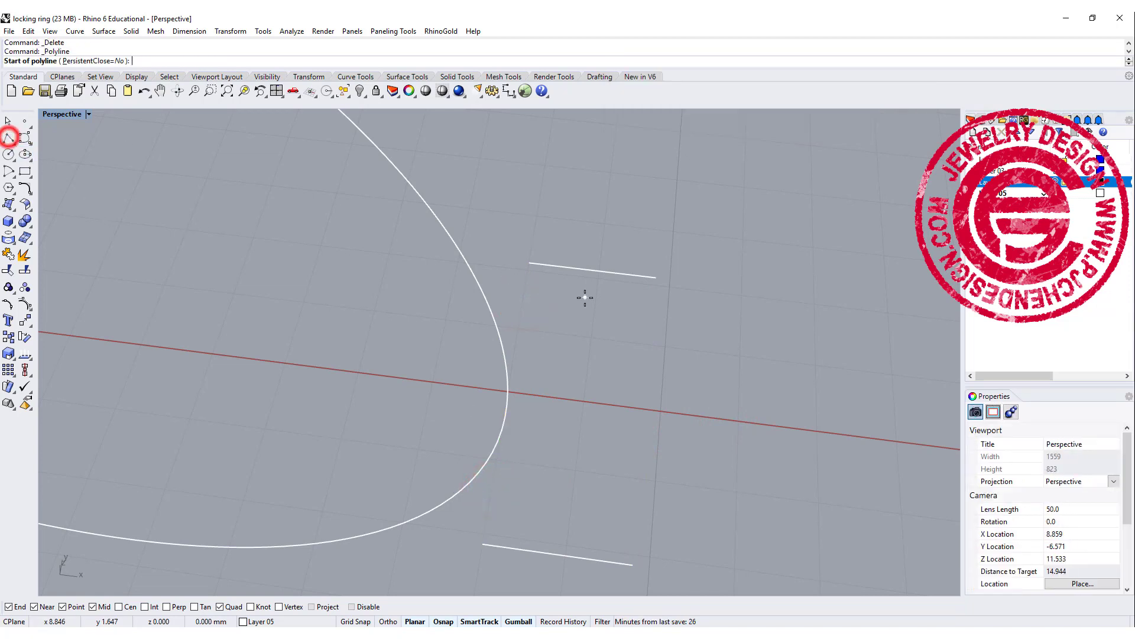
{"action": "left_click", "coordinate": [529, 263]}
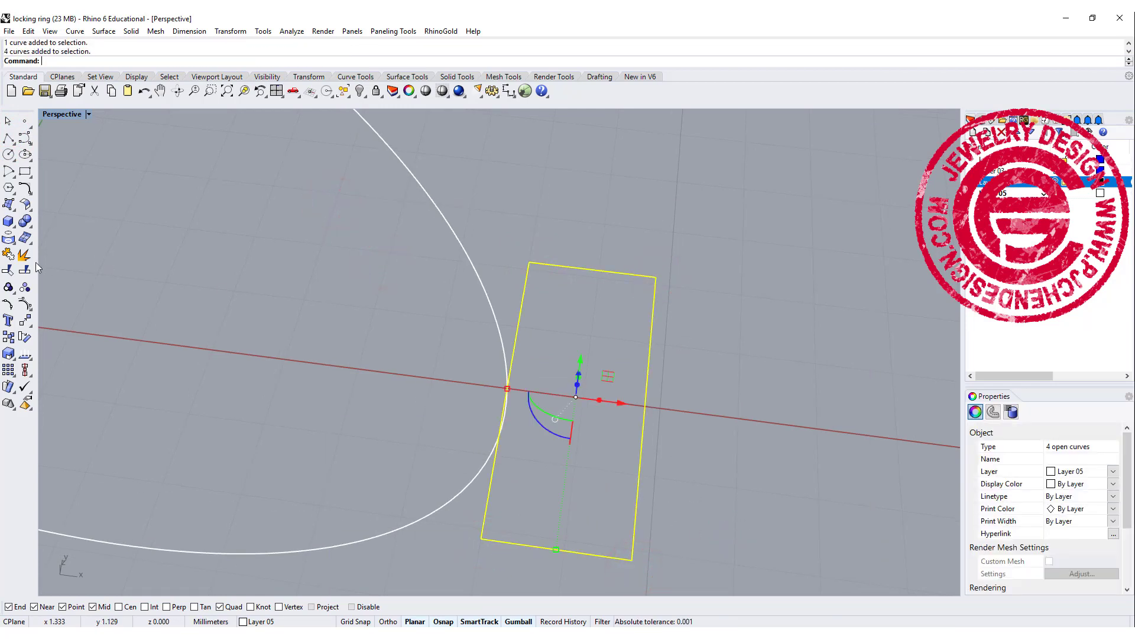
{"action": "left_click", "coordinate": [8, 254]}
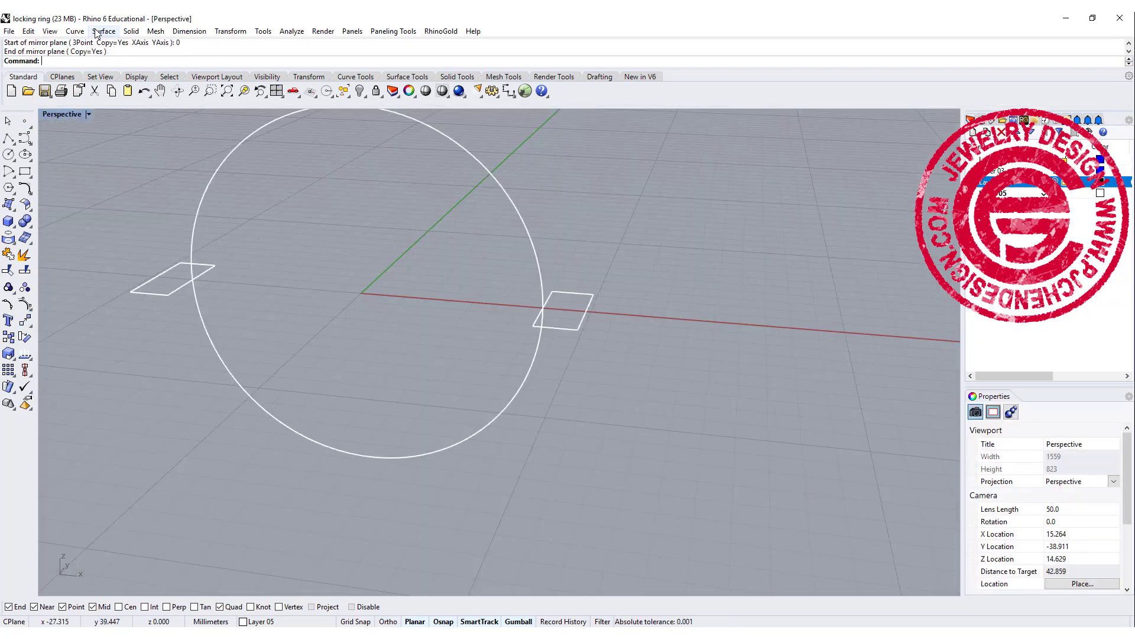
Step: Sweep the two rectangular profiles along the circle rail with default Sweep 1 Rail options
{"action": "left_click", "coordinate": [104, 30]}
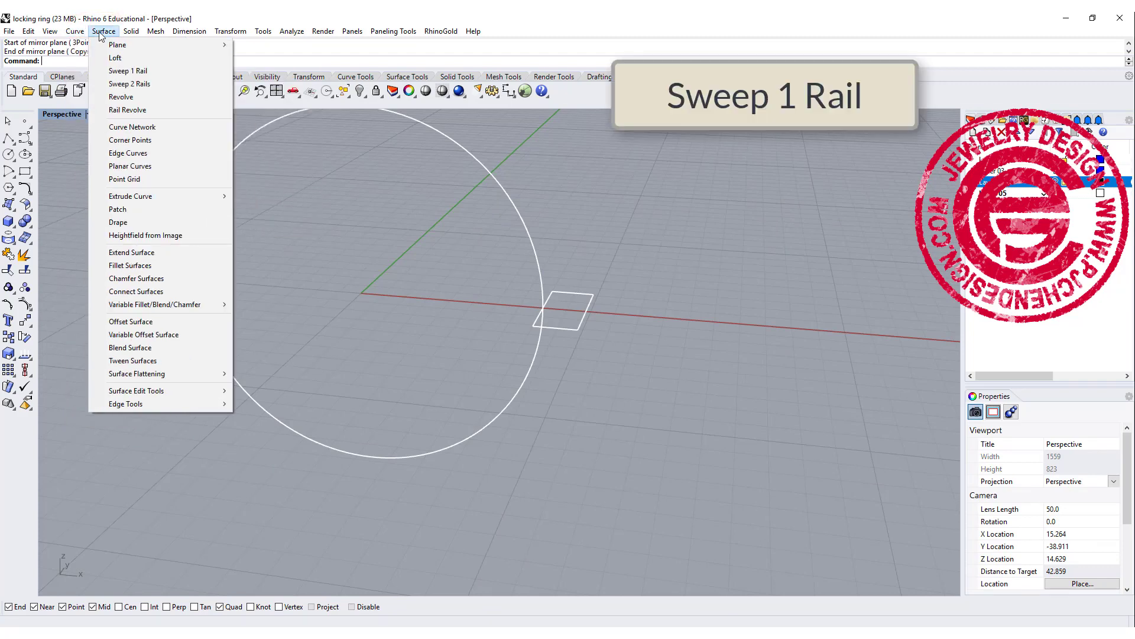
{"action": "left_click", "coordinate": [128, 69]}
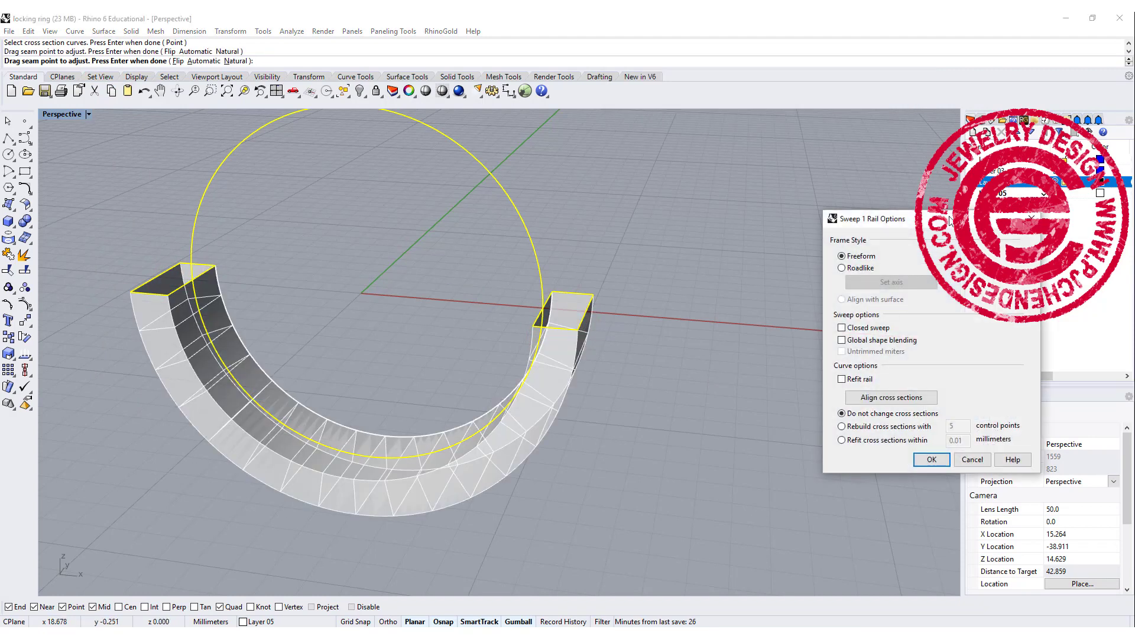
{"action": "mouse_move", "coordinate": [873, 490]}
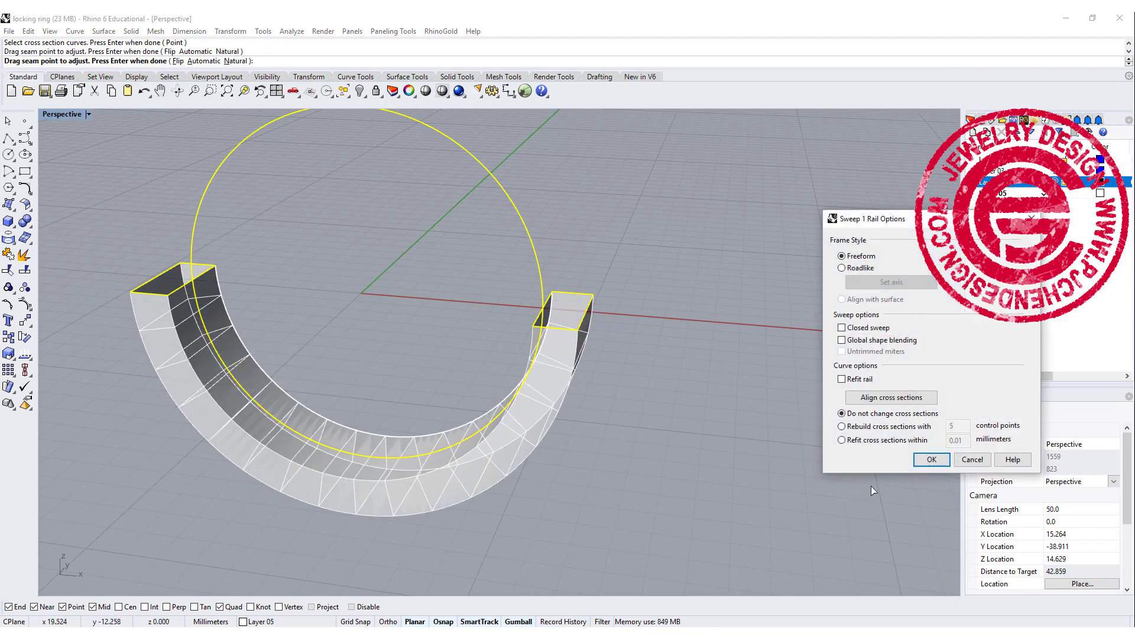
{"action": "left_click", "coordinate": [931, 459]}
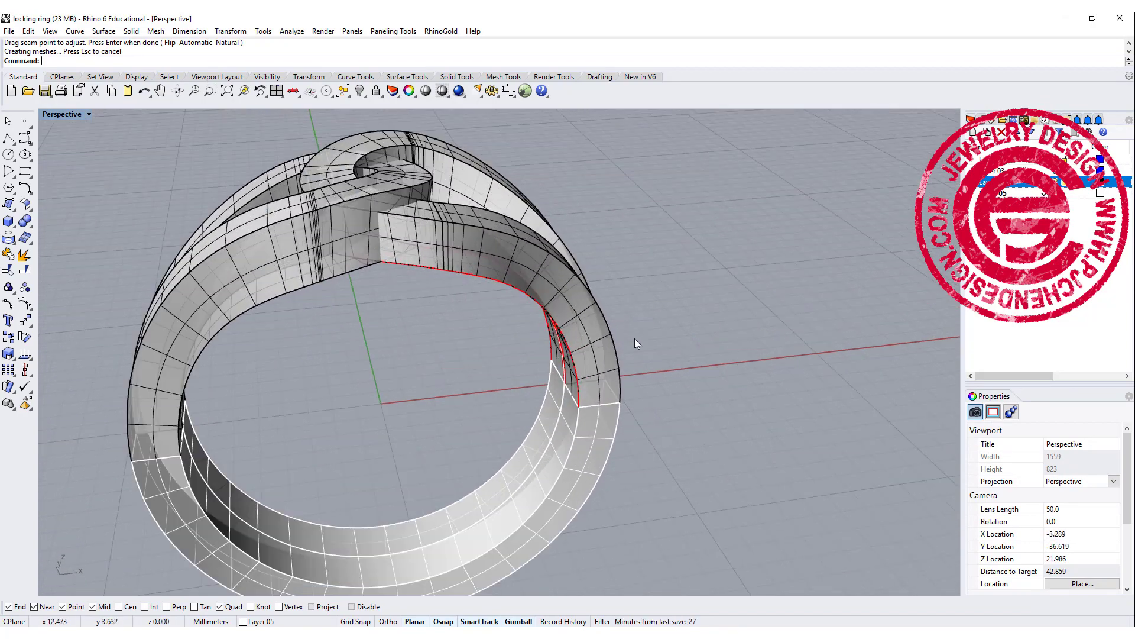
Step: Cap the upper shank piece into a closed solid and inspect the caps from inside
{"action": "left_click", "coordinate": [593, 299]}
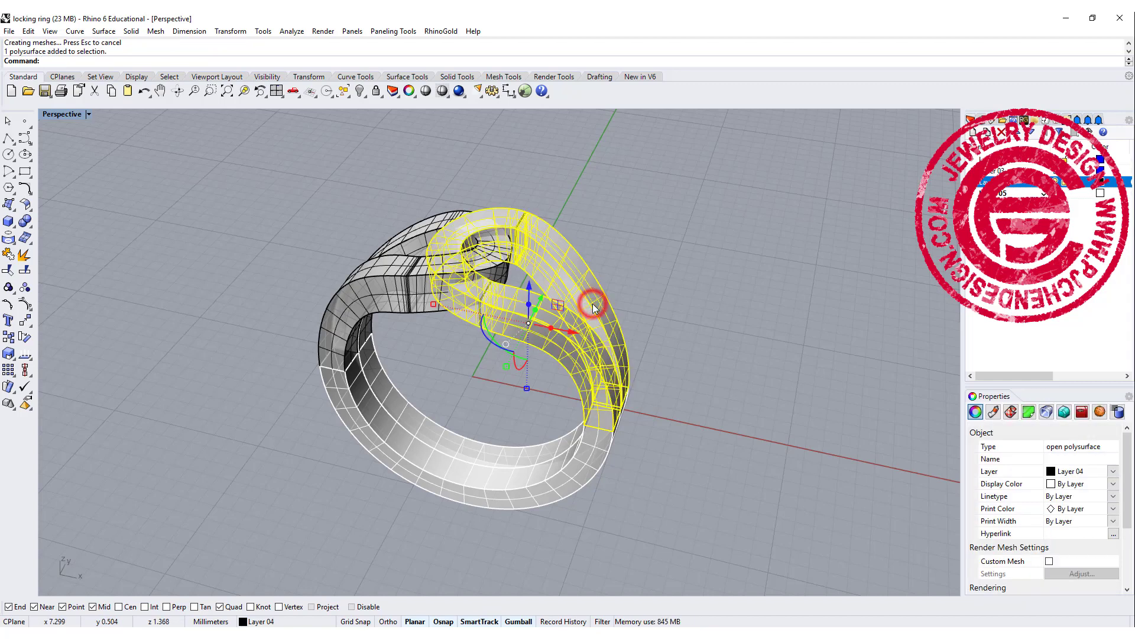
{"action": "key", "text": "Return"}
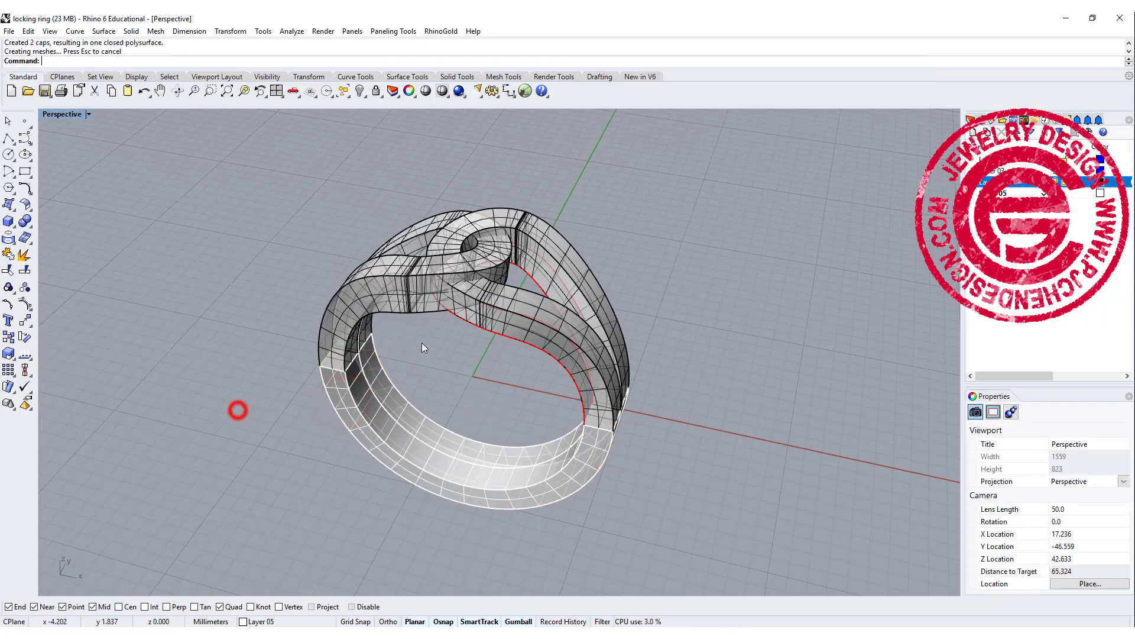
{"action": "left_click_drag", "start_coordinate": [423, 348], "coordinate": [481, 259]}
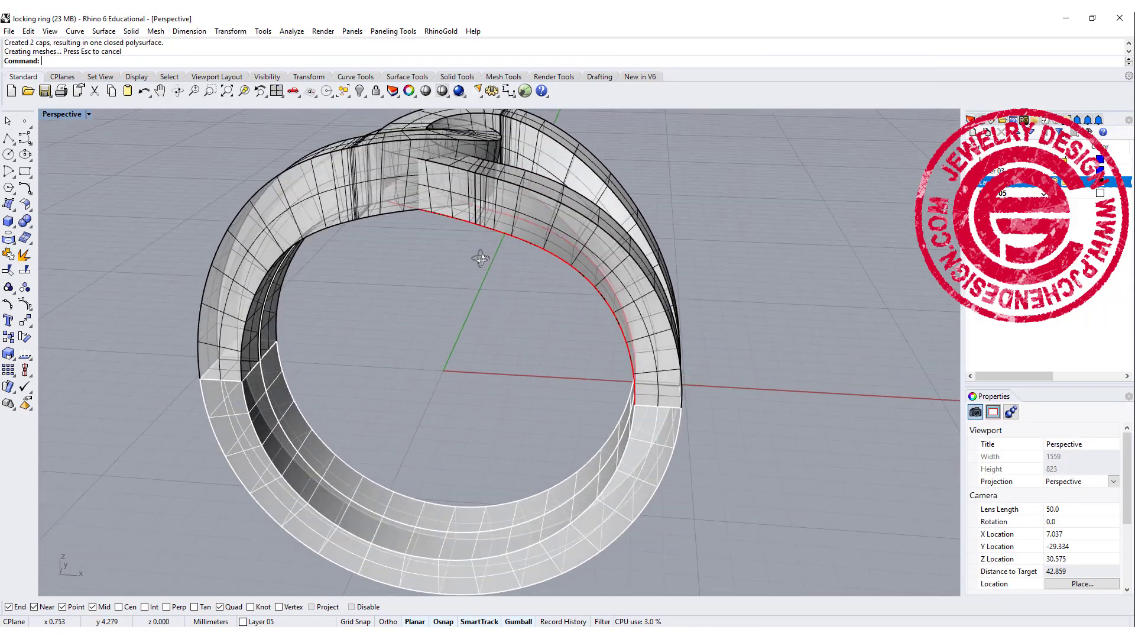
{"action": "left_click_drag", "start_coordinate": [482, 259], "coordinate": [542, 225]}
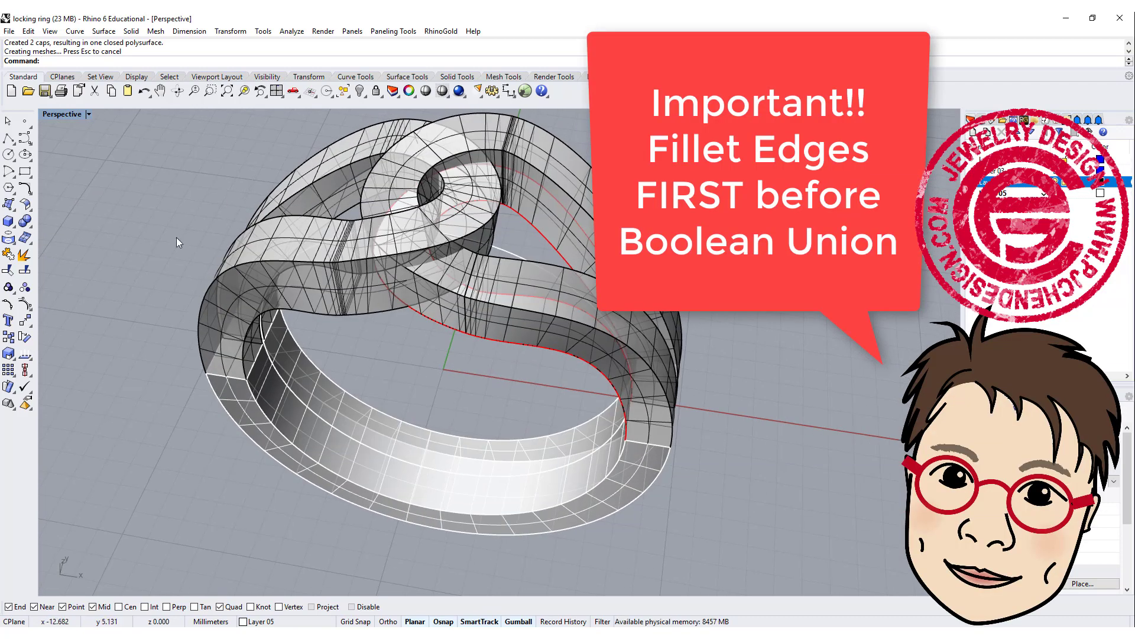
Step: Start FilletEdge at radius 0.65 and pick the ring's inner edges from both sides
{"action": "left_click", "coordinate": [10, 225]}
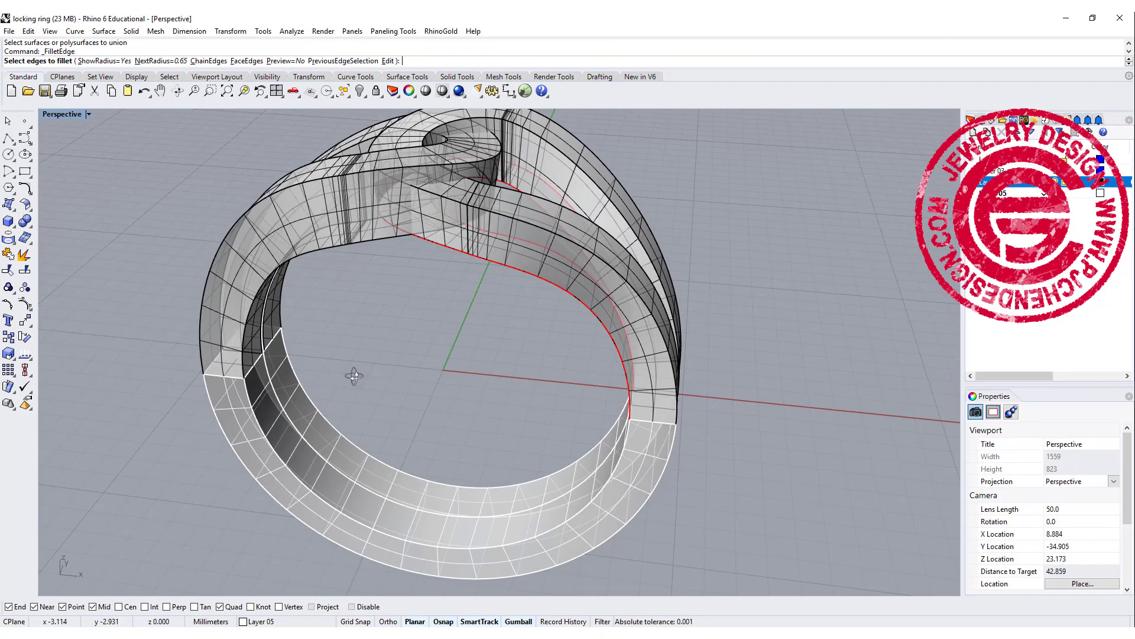
{"action": "left_click_drag", "start_coordinate": [355, 375], "coordinate": [322, 488]}
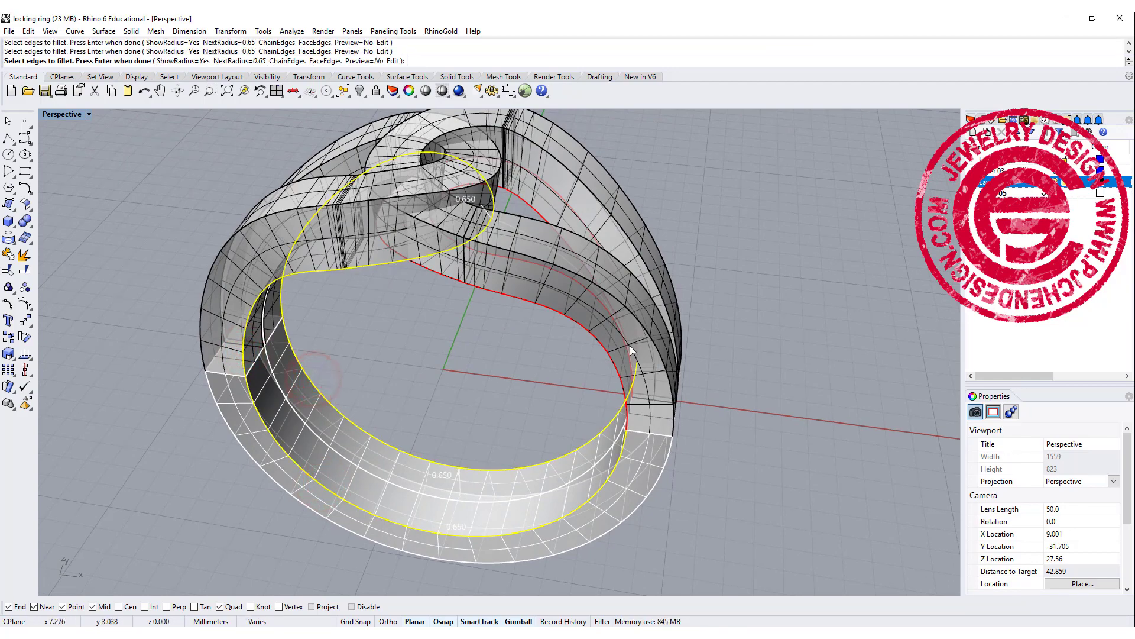
{"action": "left_click_drag", "start_coordinate": [630, 352], "coordinate": [409, 362]}
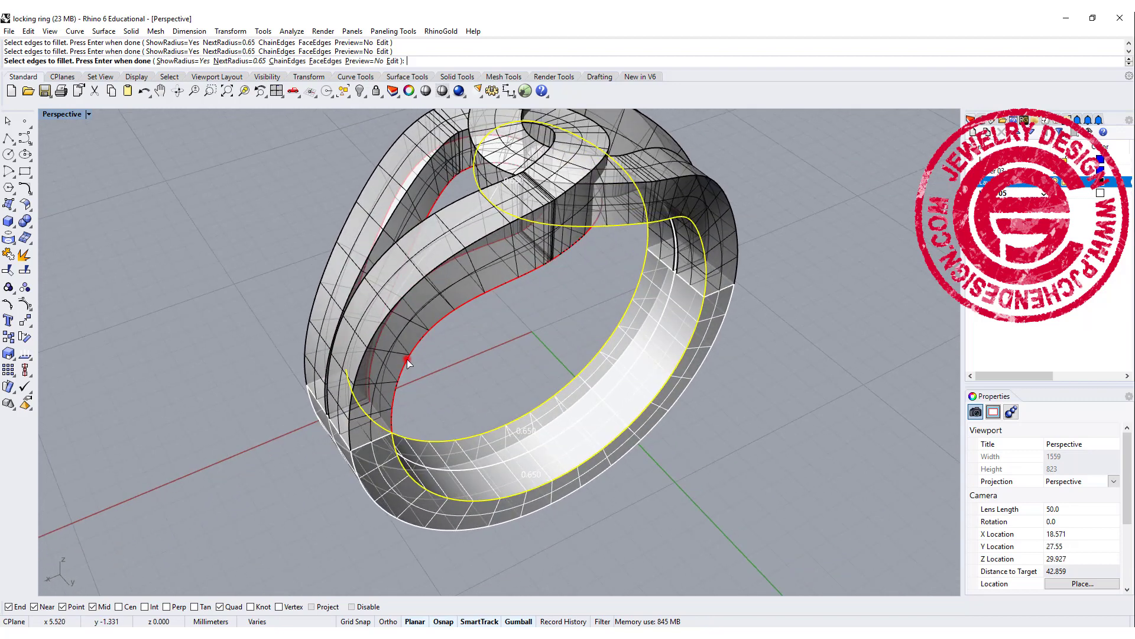
{"action": "left_click_drag", "start_coordinate": [508, 327], "coordinate": [634, 406]}
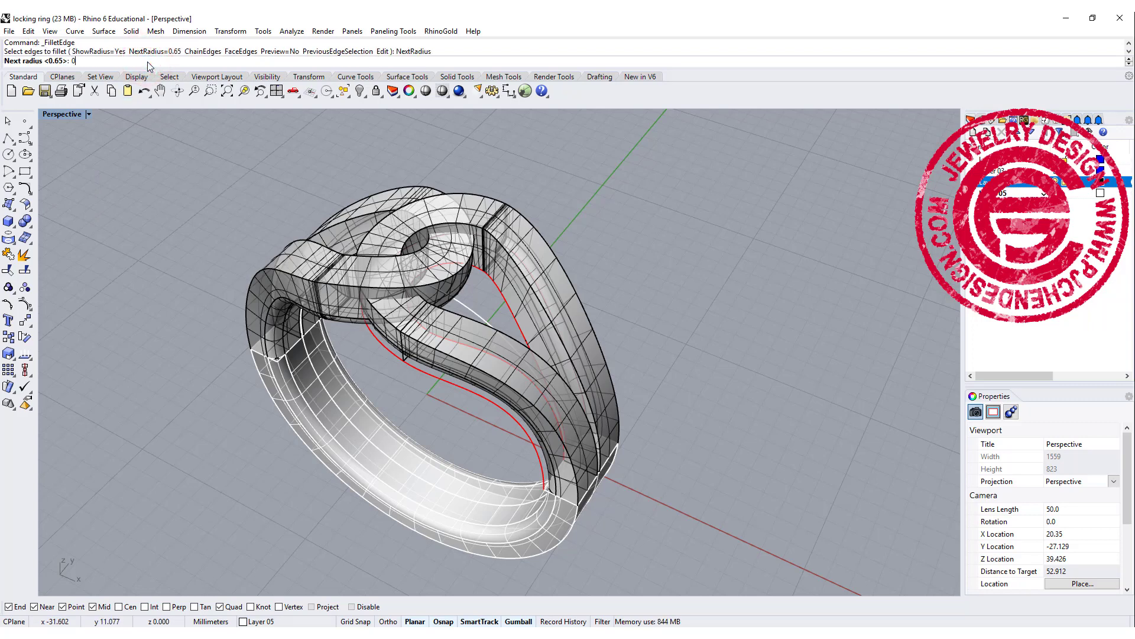
Step: Set the next fillet radius to 0.2 and pick an edge of the upper shank half
{"action": "type", "text": "0.2"}
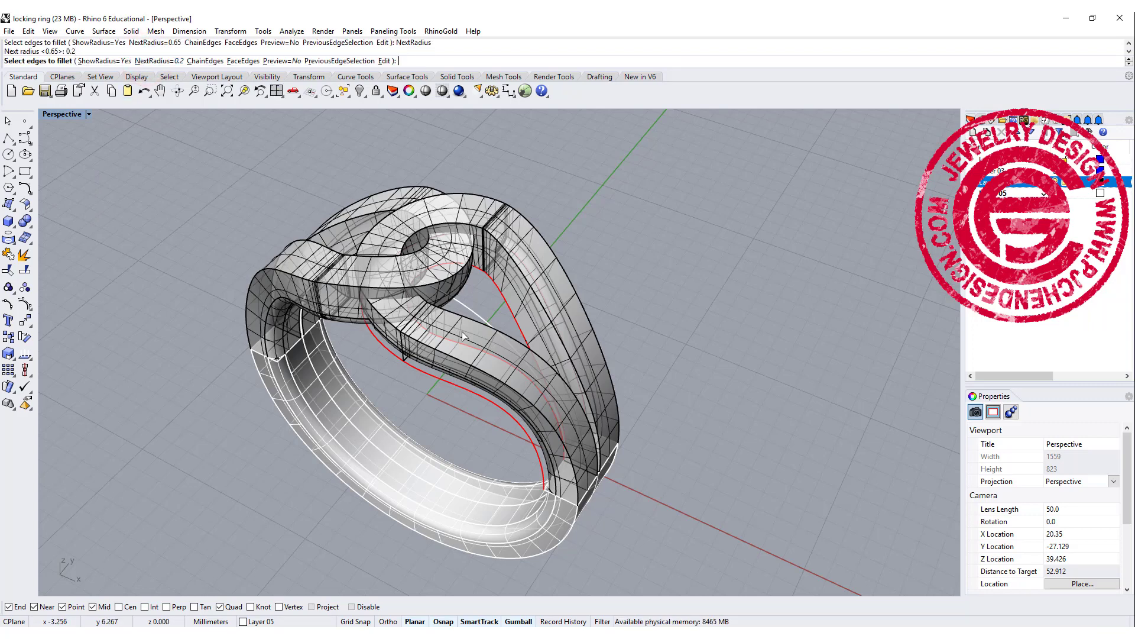
{"action": "left_click", "coordinate": [475, 325]}
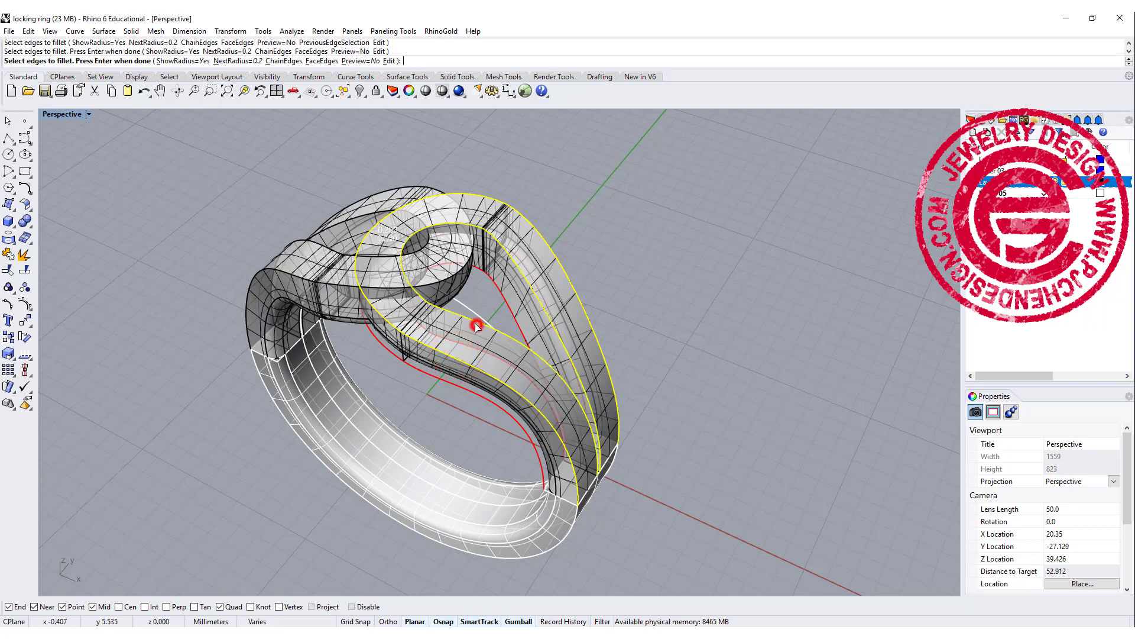